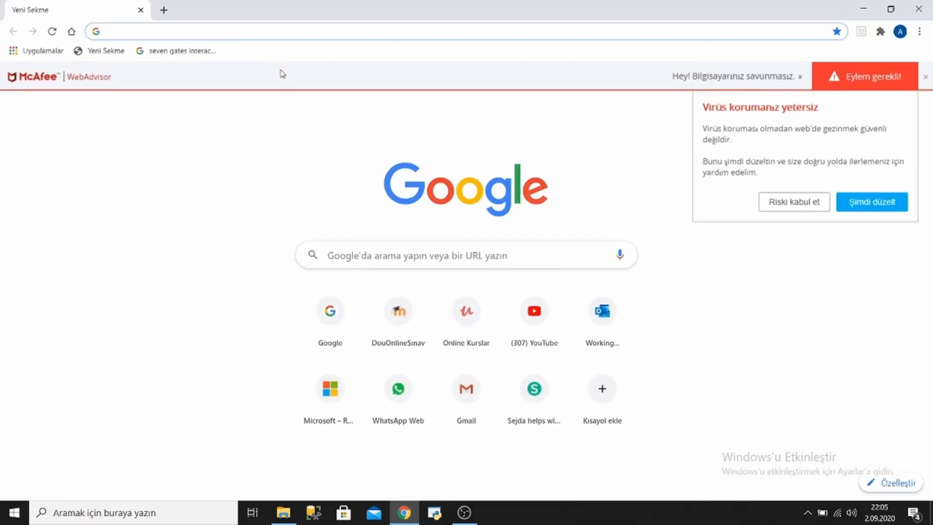
text(www.microsoft.com.tr)
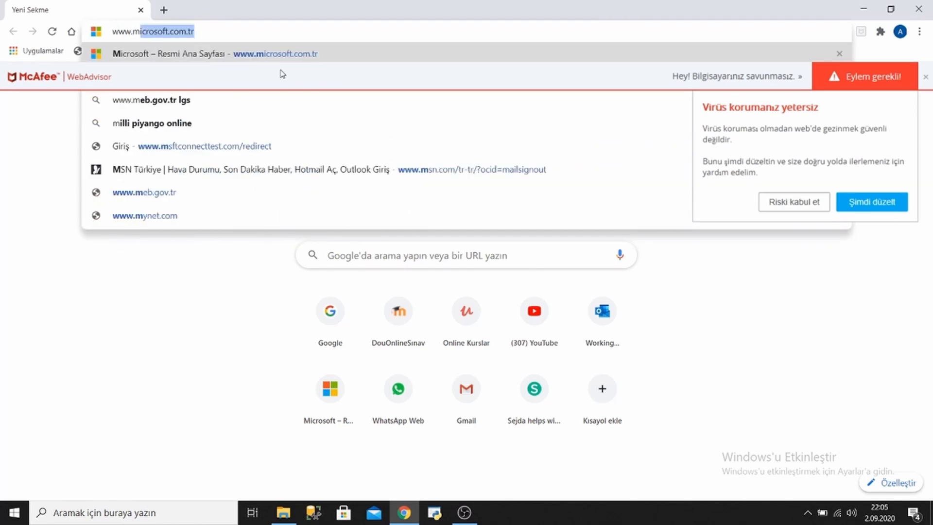
click(208, 54)
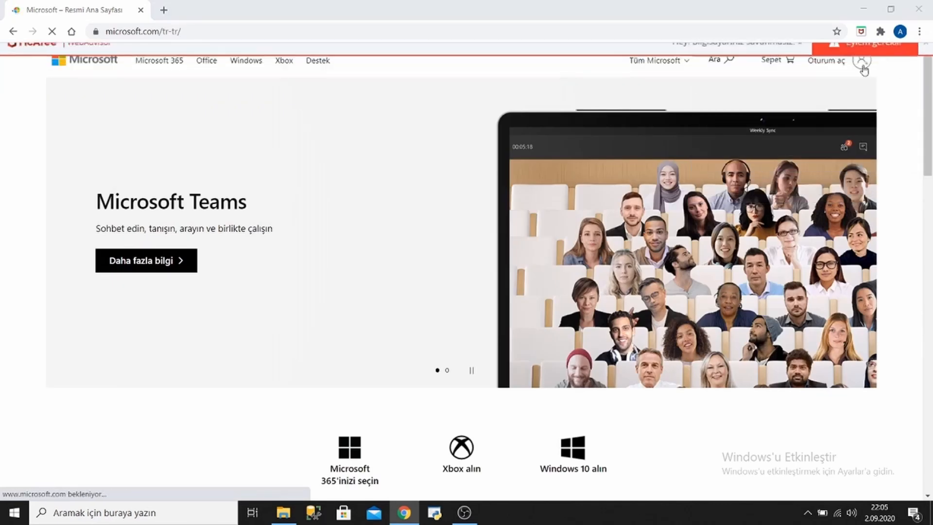
Choose Visual Studio from the Tüm Microsoft menu under Developer & IT
click(655, 59)
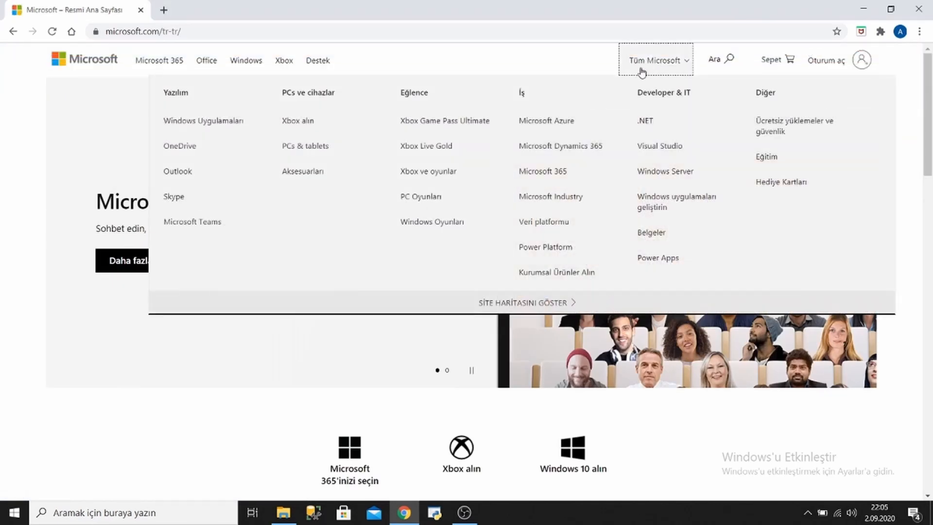
mouse_move(653, 65)
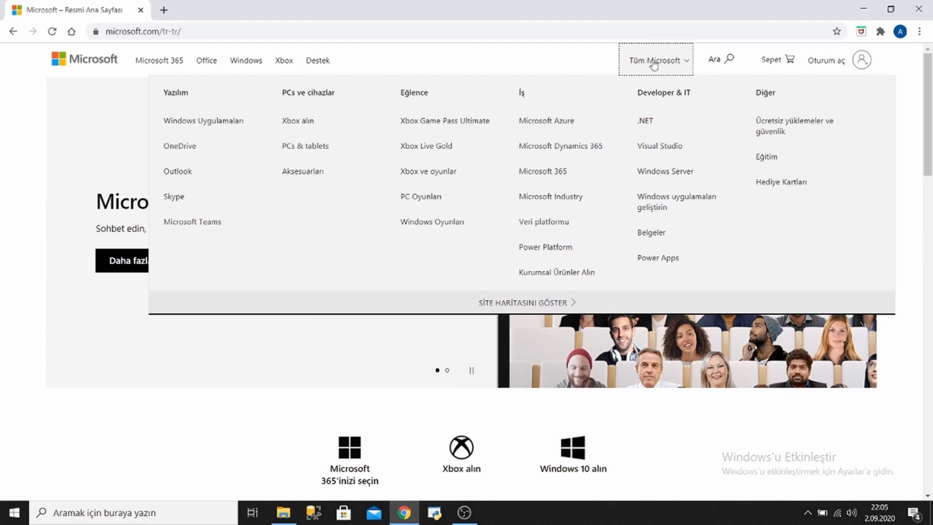
mouse_move(659, 146)
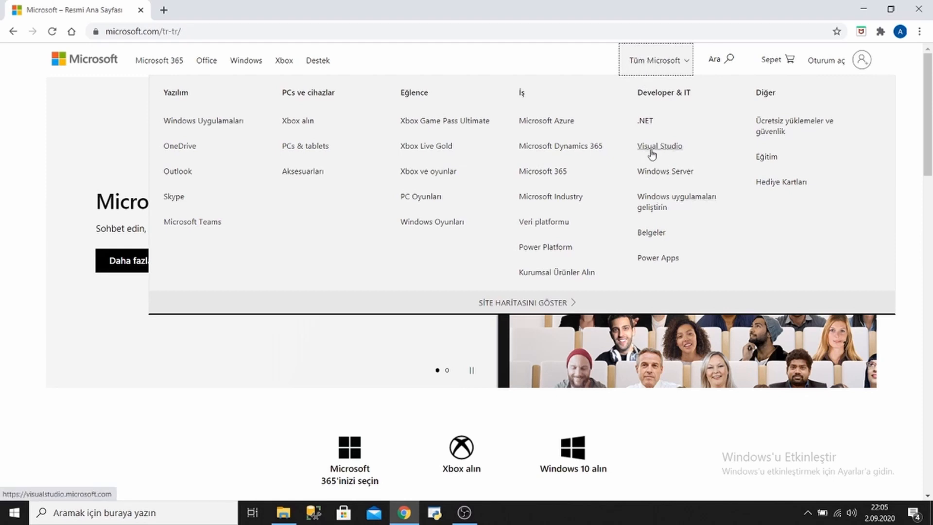
click(659, 146)
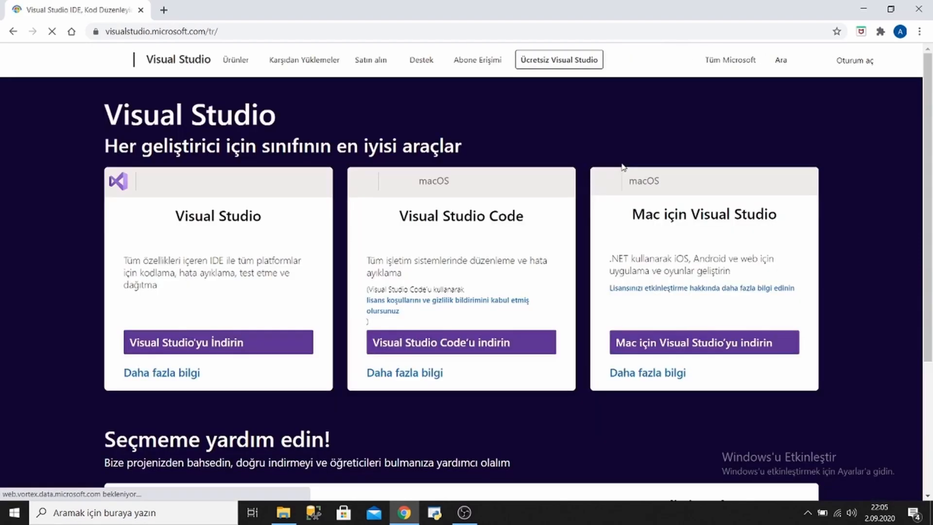
Pick Community 2019 from the Visual Studio'yu İndirin dropdown to start the download
scroll(down, 3)
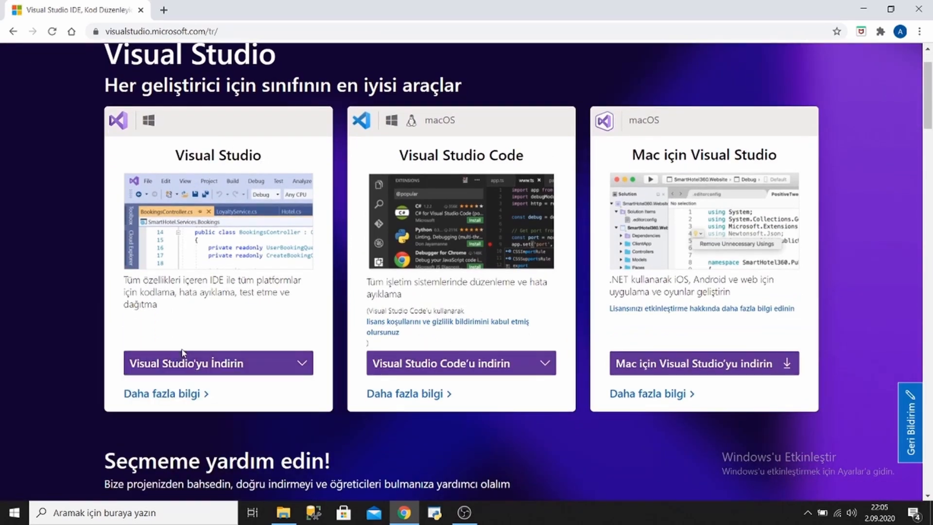
click(218, 363)
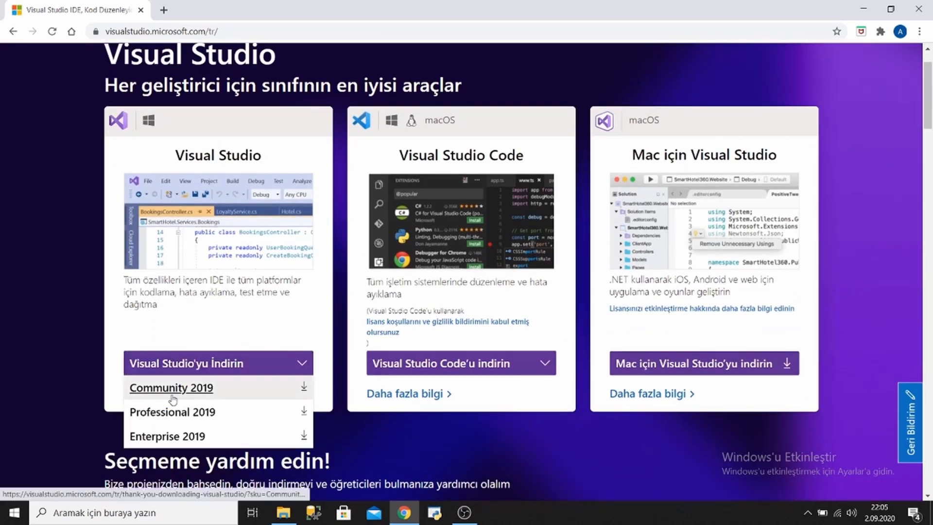
mouse_move(172, 412)
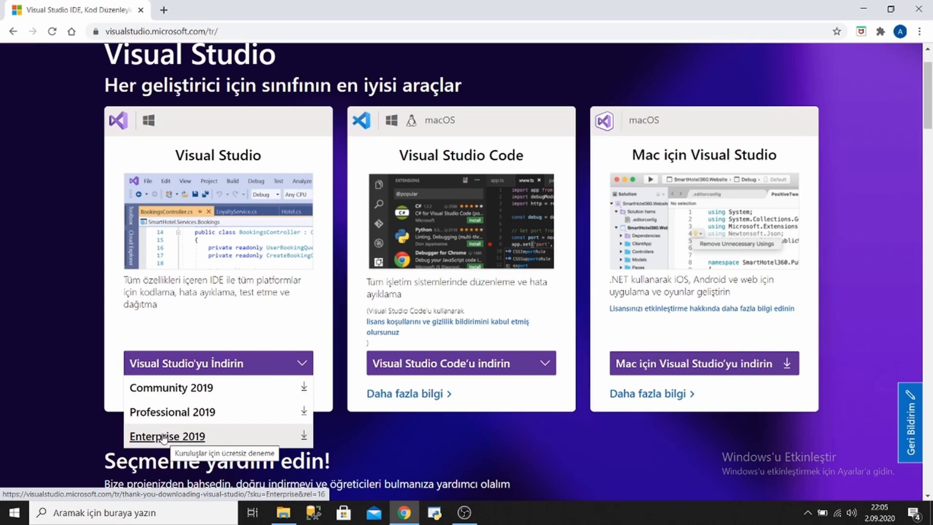
mouse_move(161, 412)
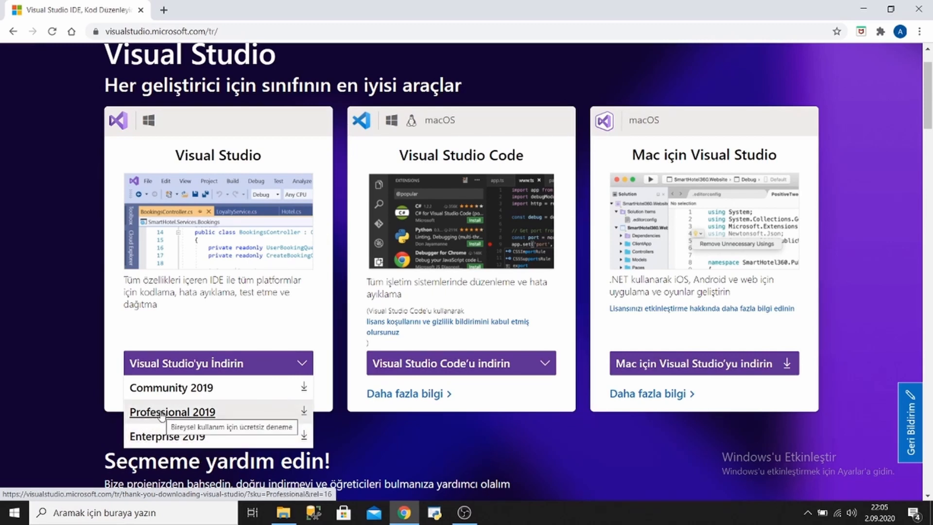
mouse_move(170, 388)
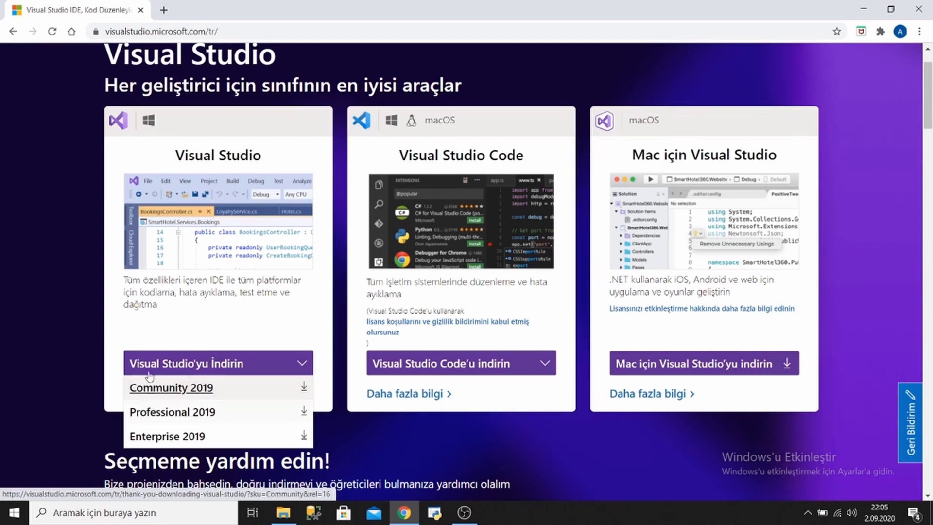
mouse_move(175, 389)
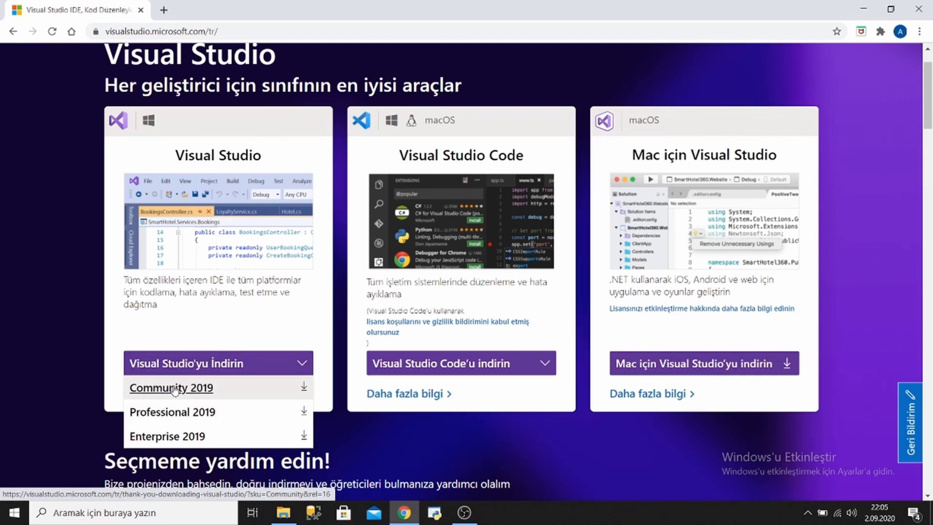
click(170, 388)
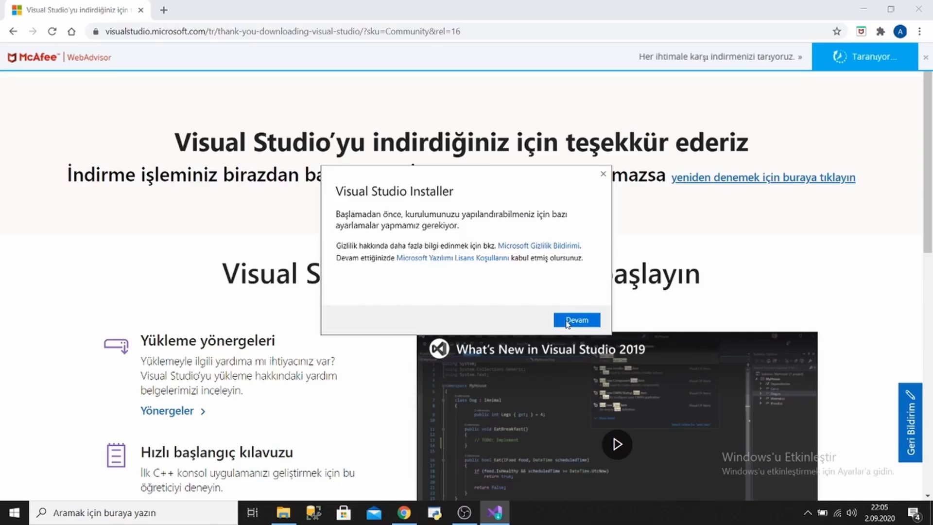
Accept the Visual Studio Installer privacy and license notice with Devam
click(575, 320)
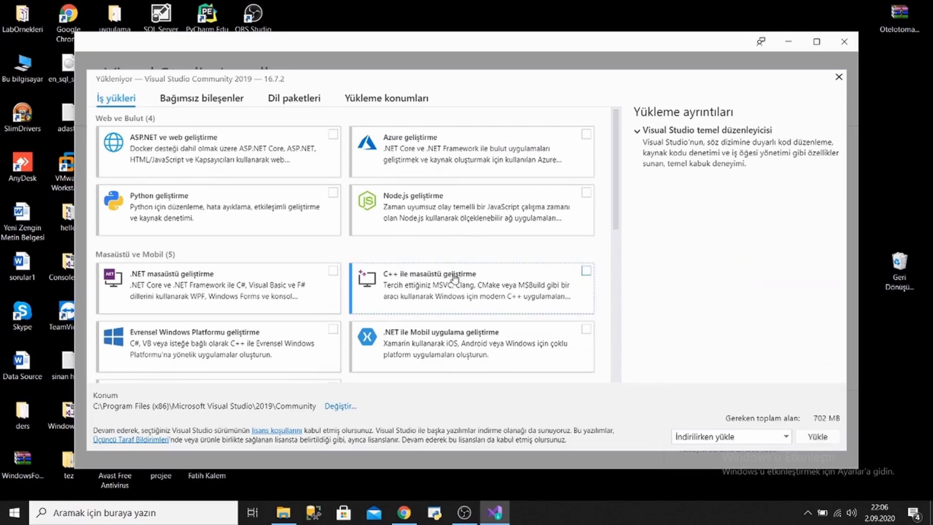
mouse_move(124, 111)
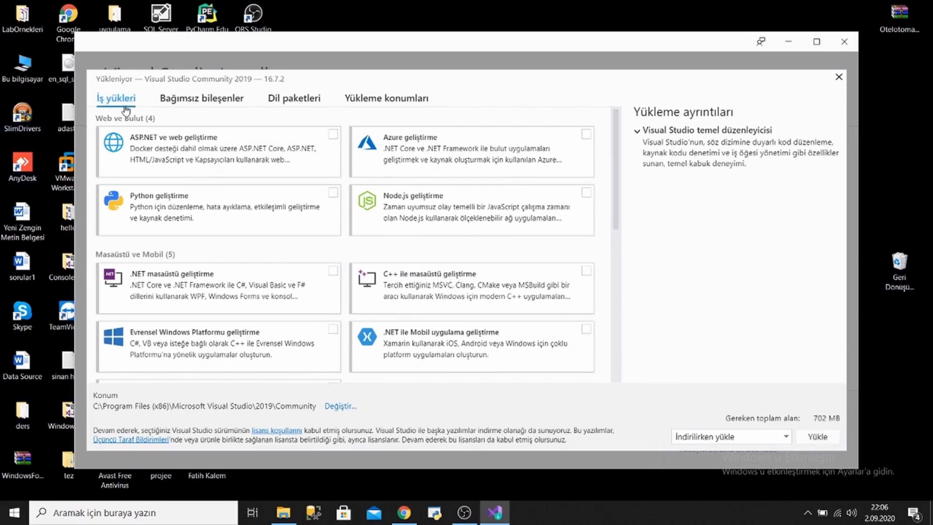
mouse_move(190, 264)
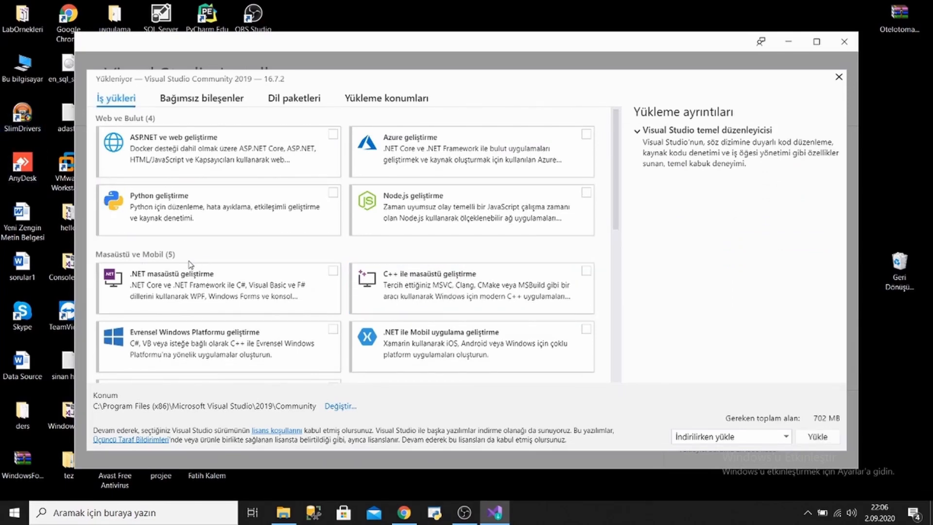
scroll(down, 3)
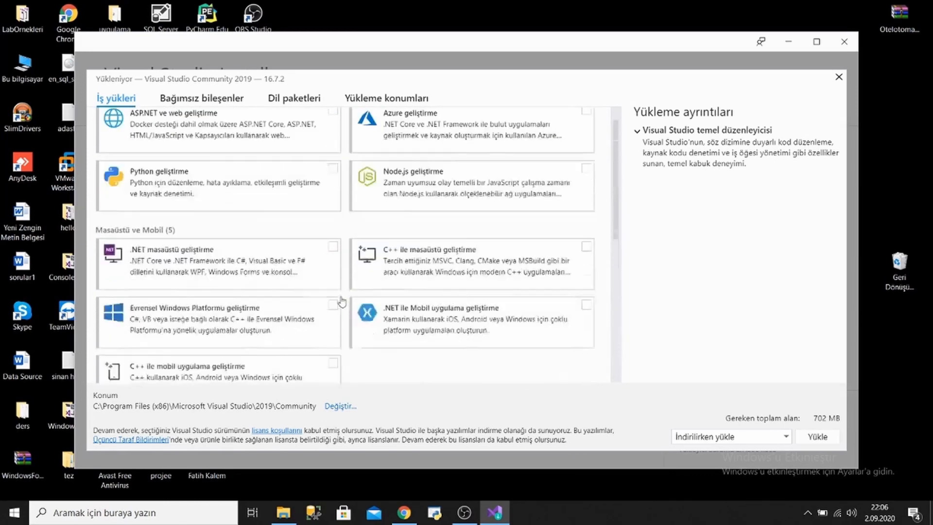
scroll(up, 3)
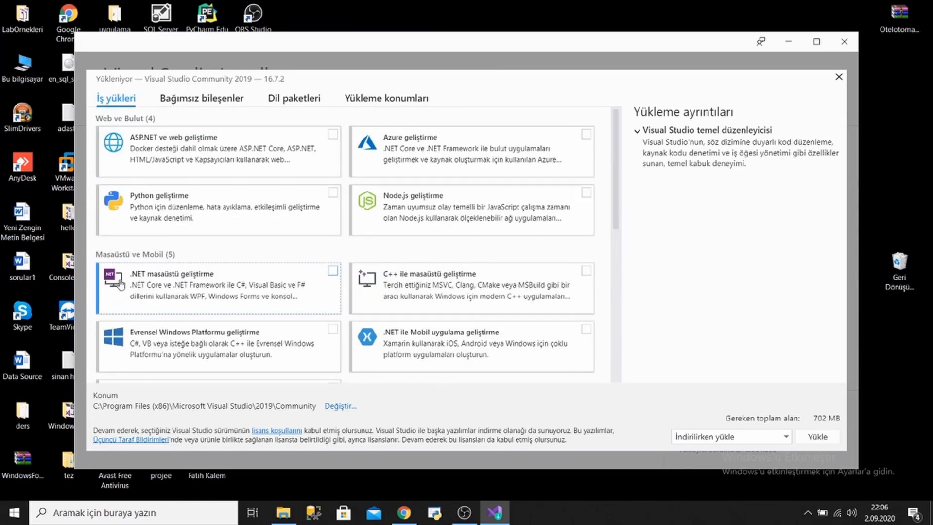
mouse_move(173, 274)
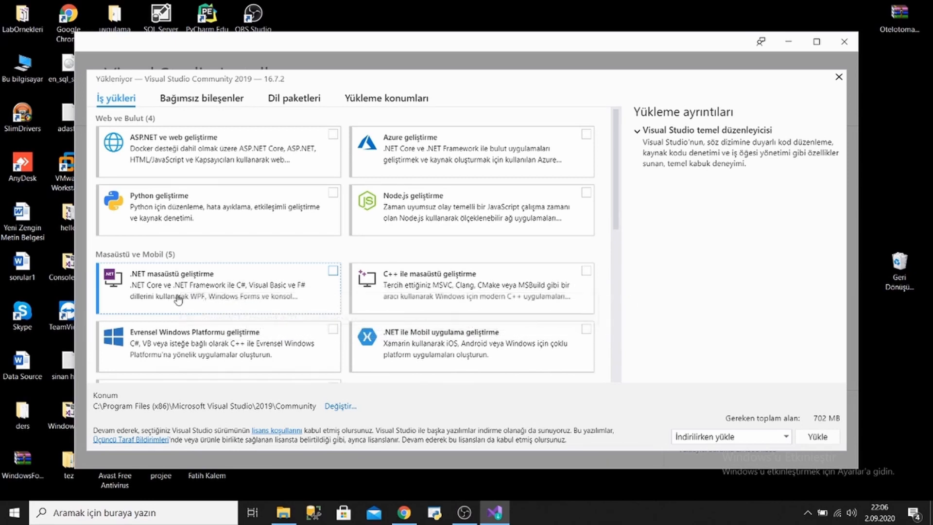
mouse_move(176, 280)
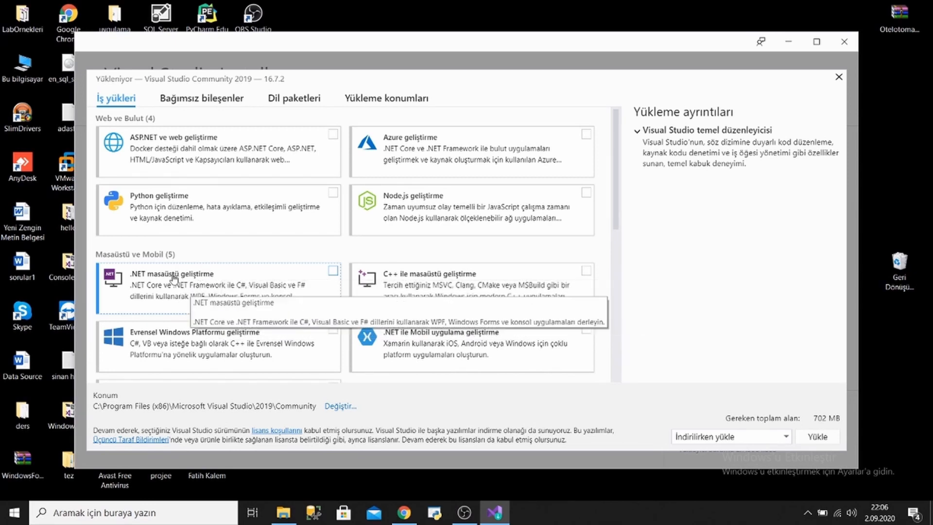
mouse_move(328, 273)
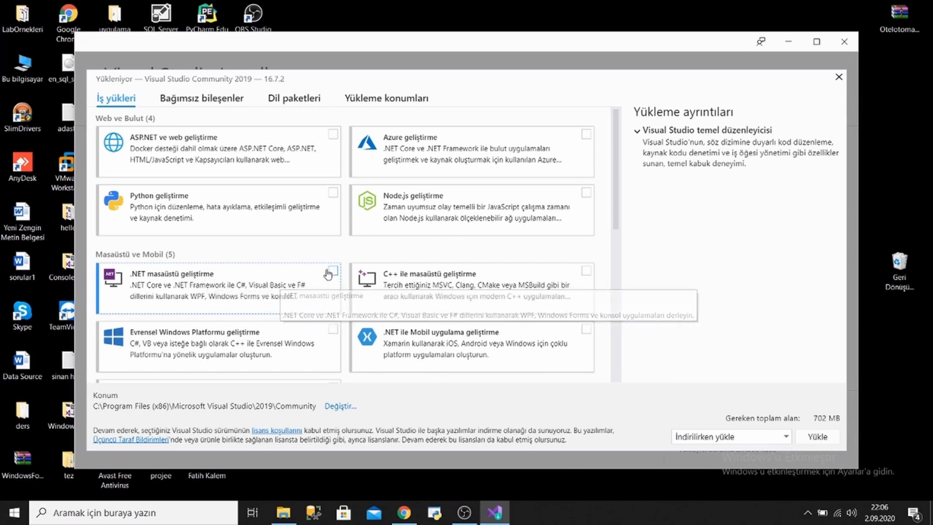
click(333, 273)
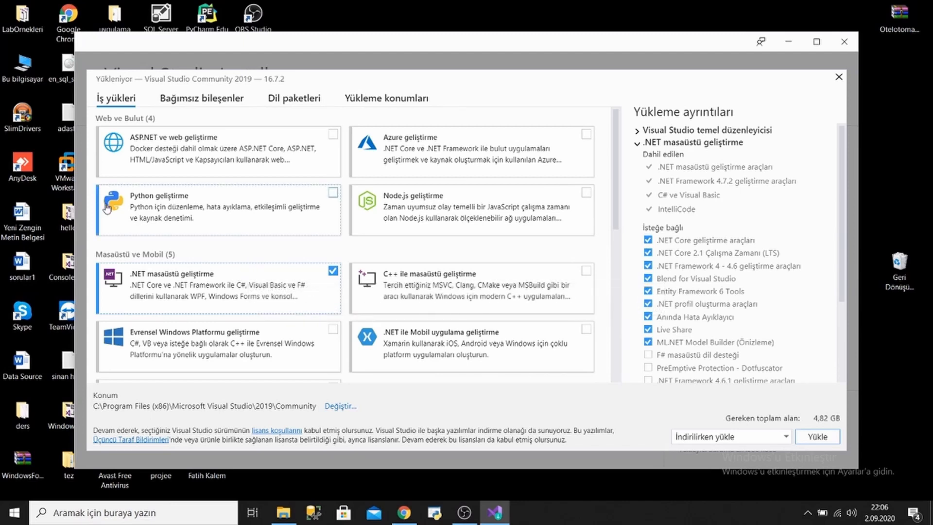
mouse_move(269, 238)
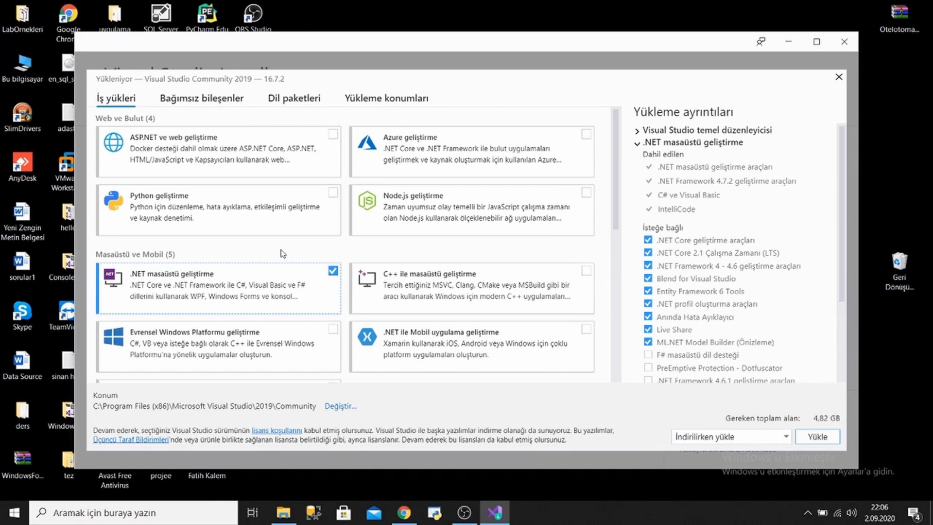
mouse_move(131, 154)
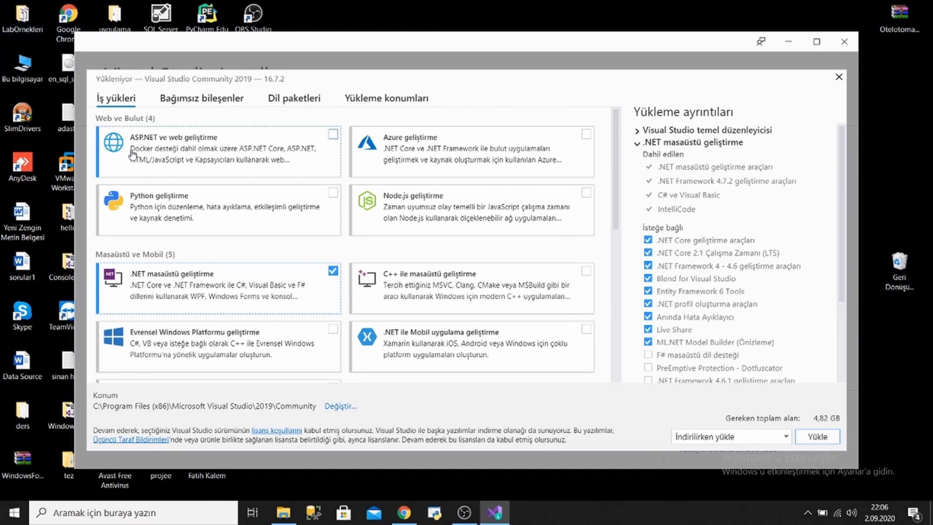
click(334, 134)
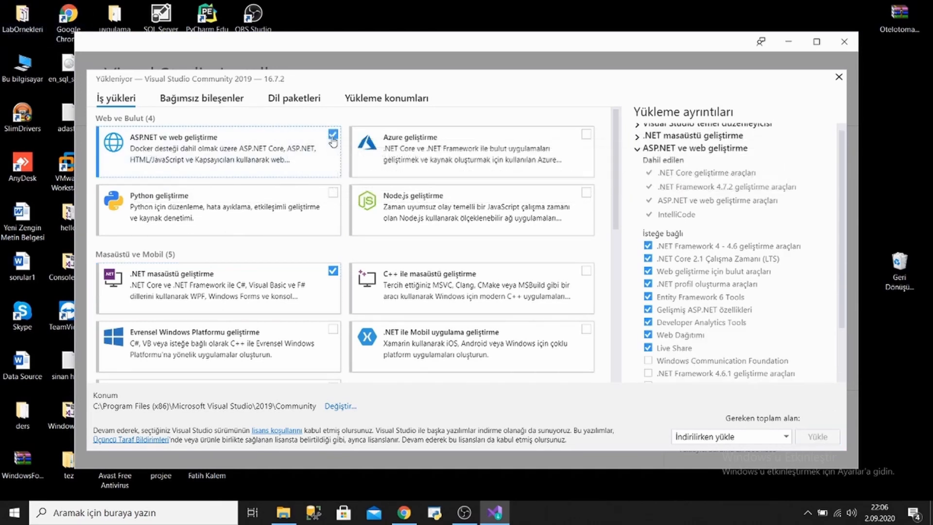
click(333, 135)
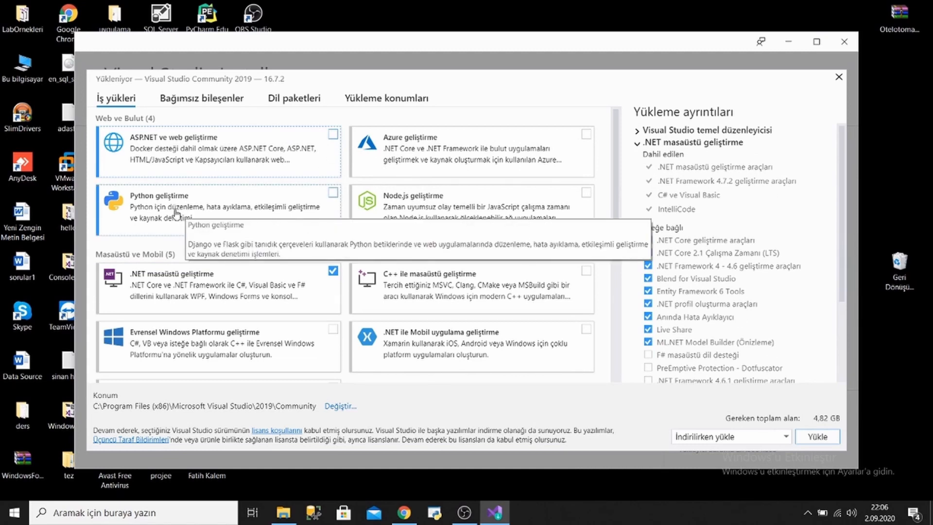
mouse_move(332, 196)
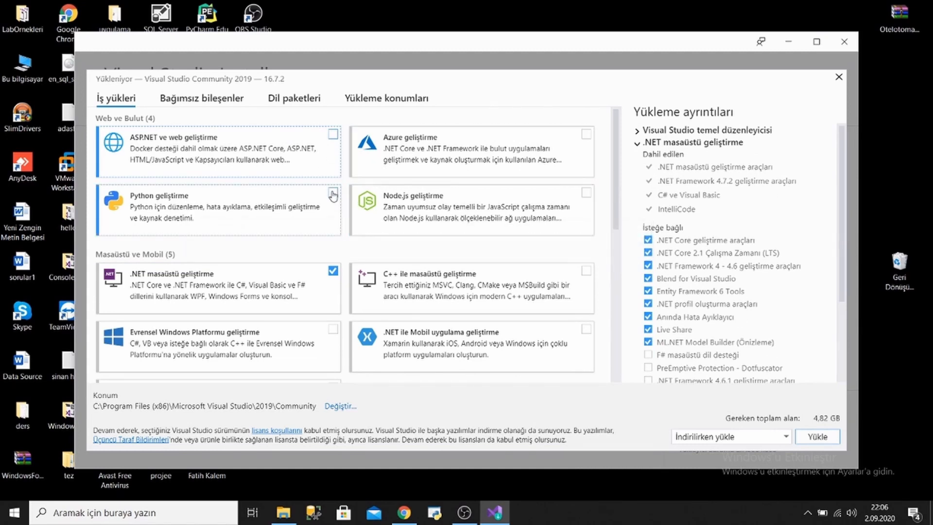
mouse_move(332, 196)
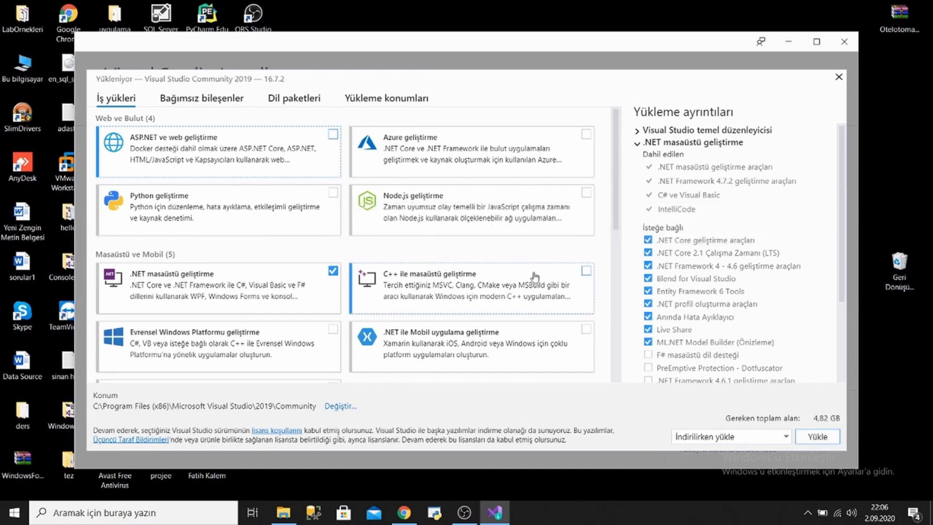
scroll(down, 3)
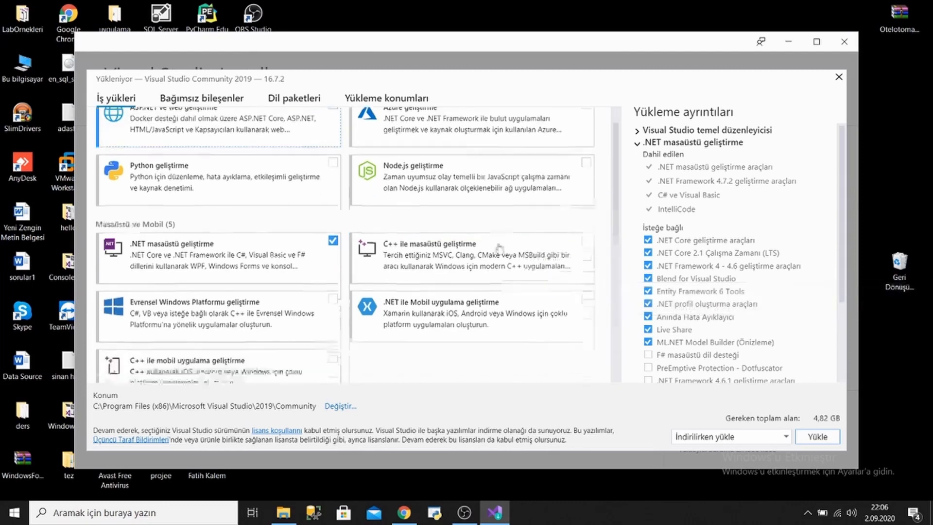
scroll(down, 3)
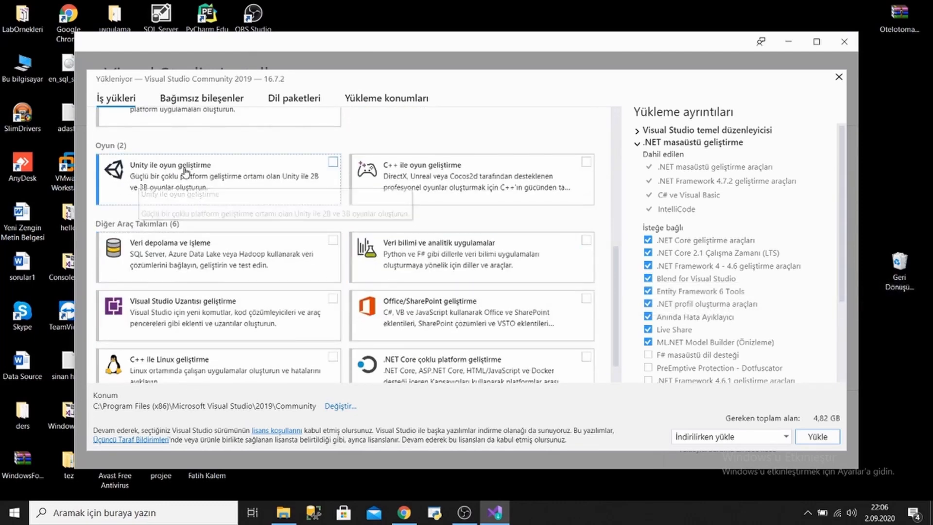
mouse_move(212, 145)
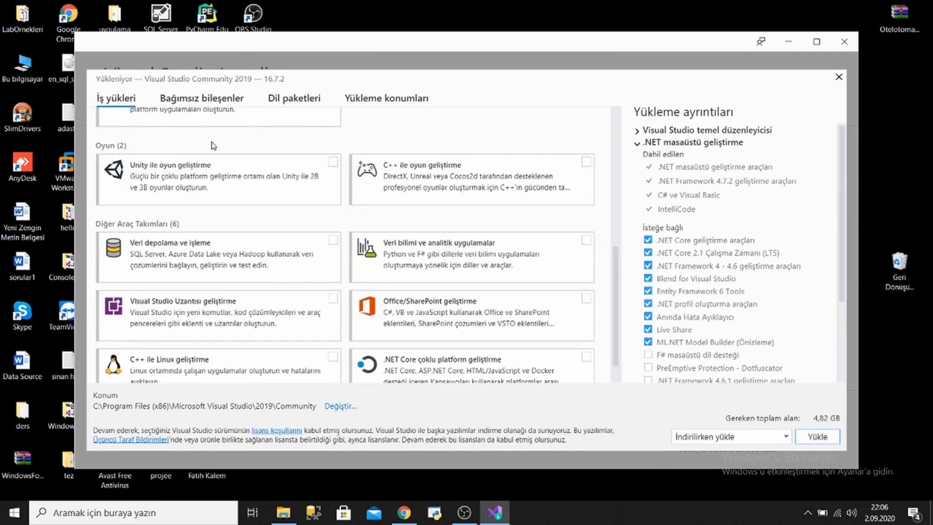
mouse_move(250, 173)
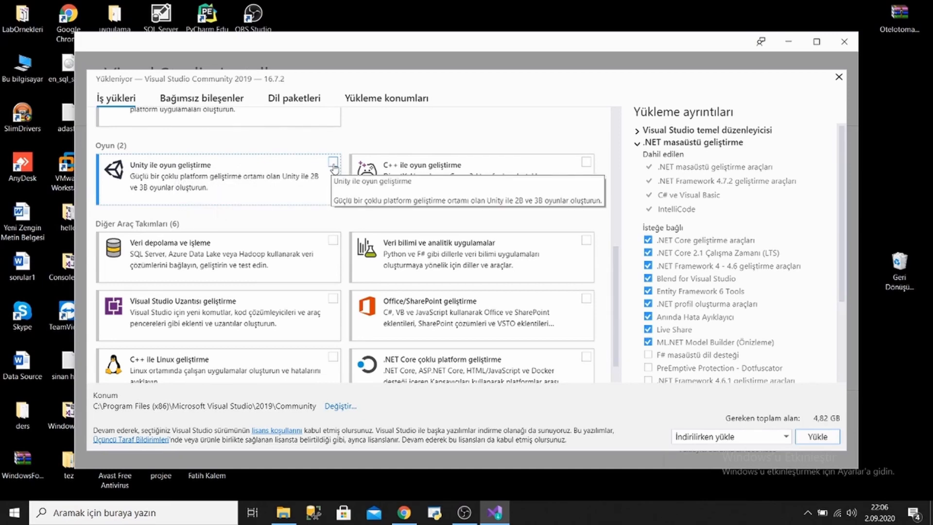
scroll(up, 3)
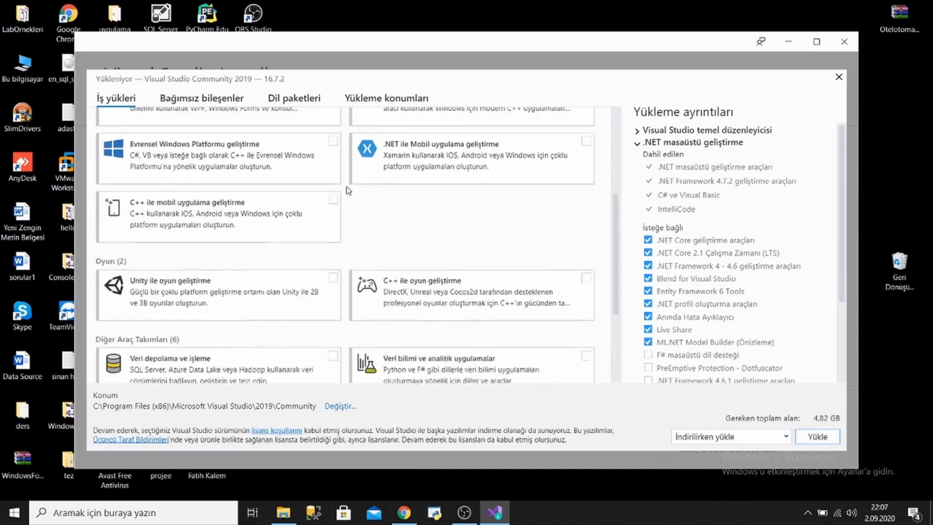
scroll(up, 3)
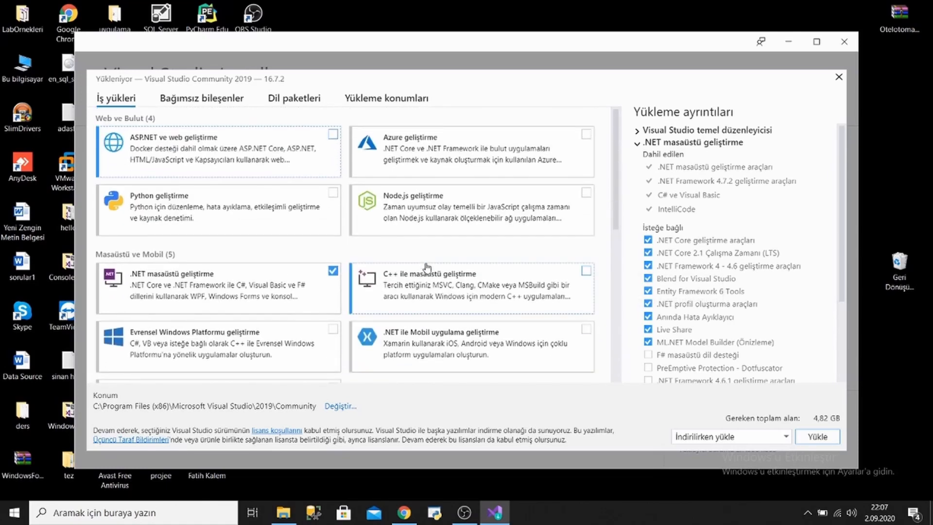
mouse_move(368, 246)
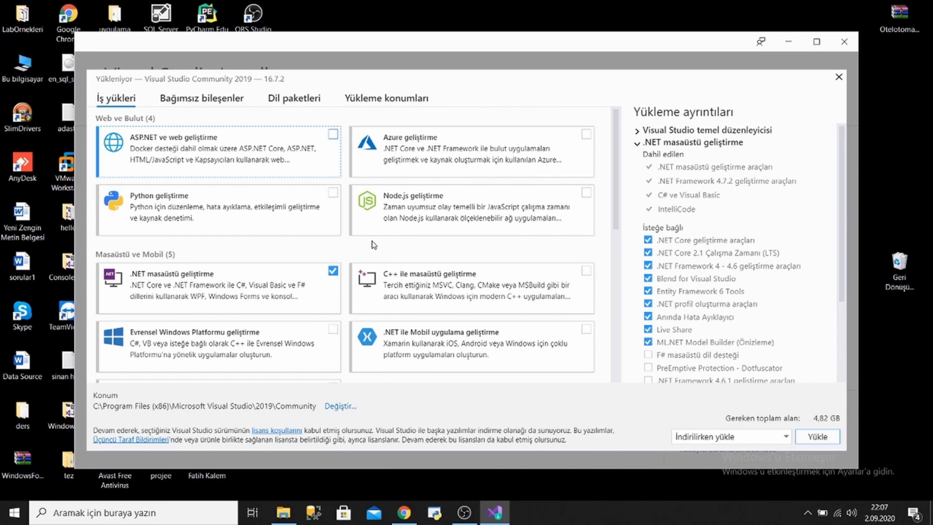
mouse_move(185, 218)
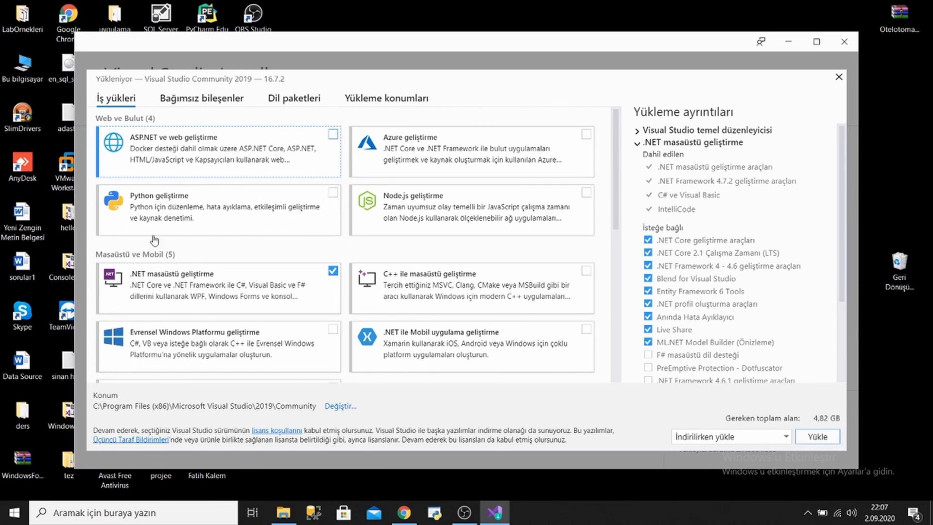
mouse_move(418, 291)
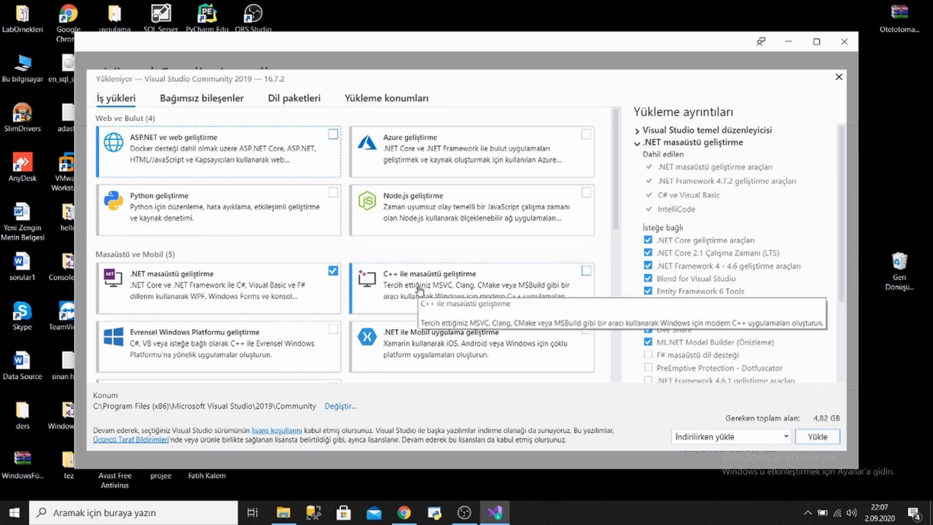
mouse_move(391, 260)
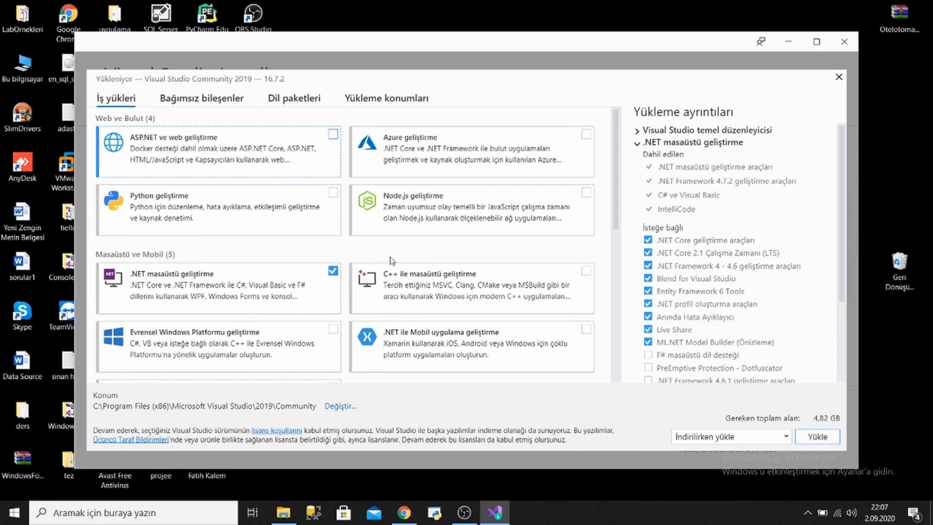
mouse_move(281, 173)
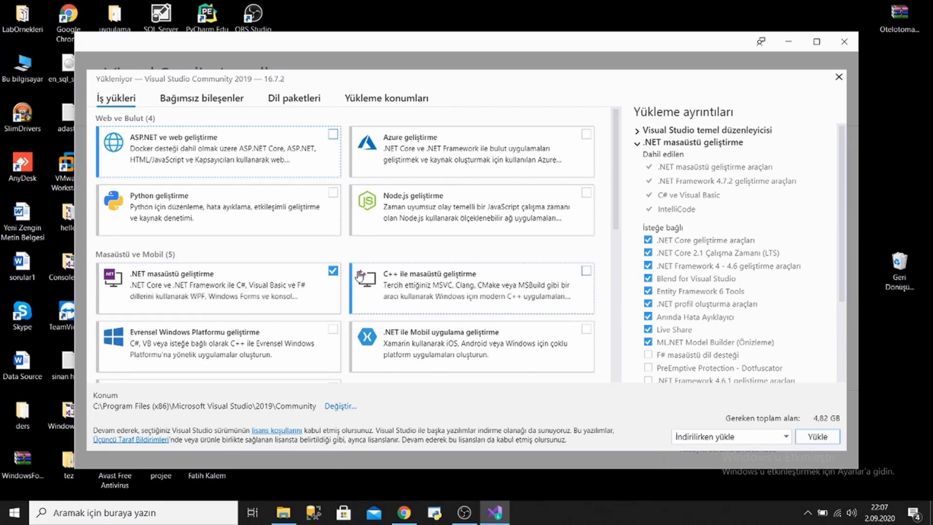
mouse_move(839, 404)
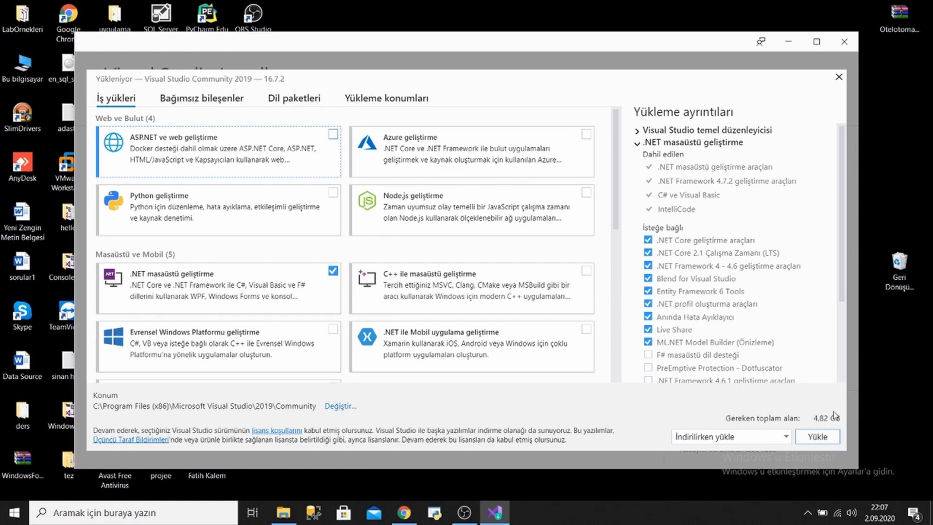
mouse_move(201, 97)
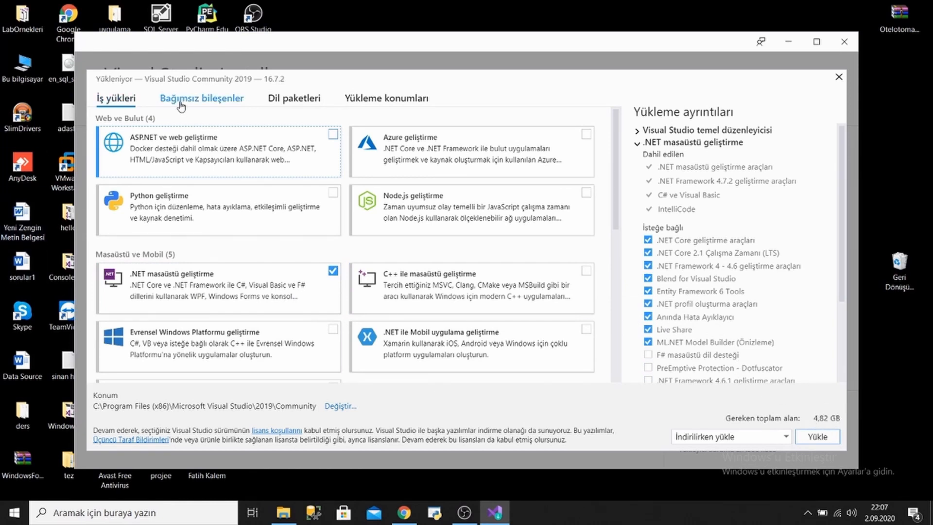
Tick the İngilizce (English) language pack under Individual components, next to Türkçe
click(201, 98)
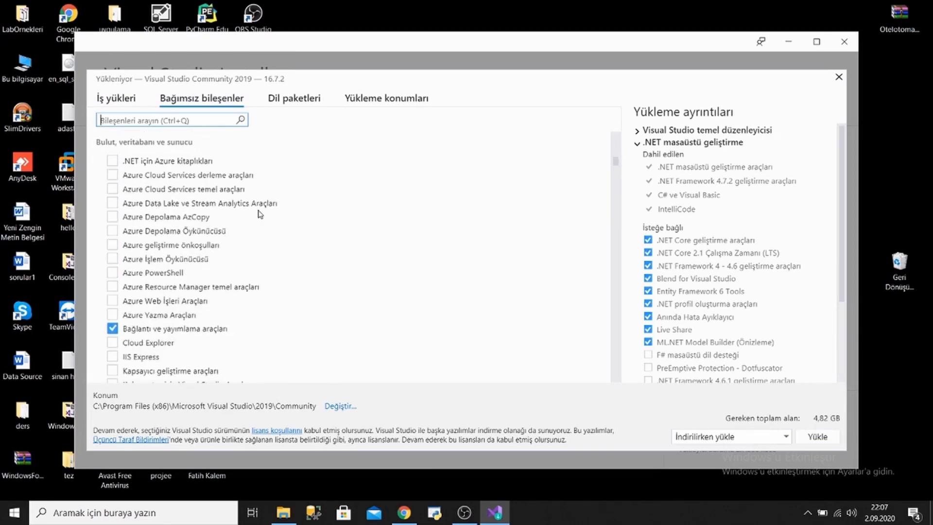
scroll(down, 3)
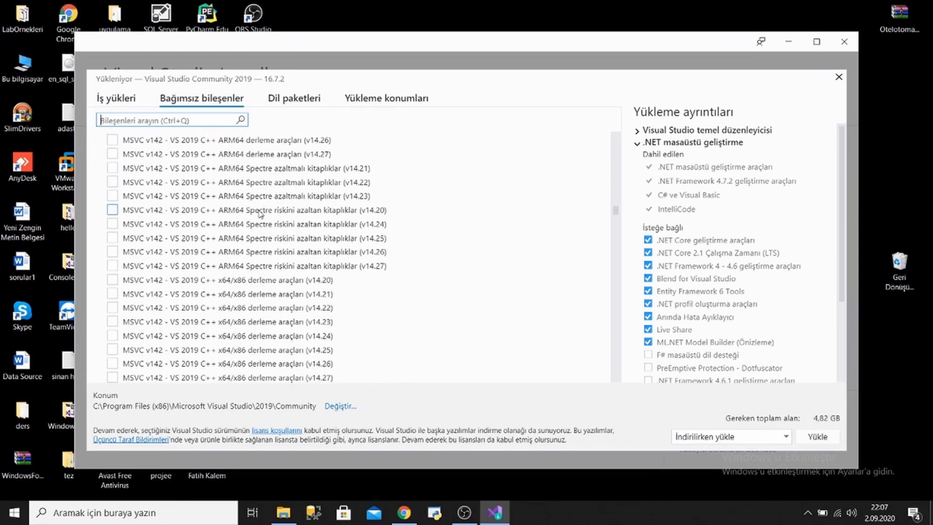
click(294, 98)
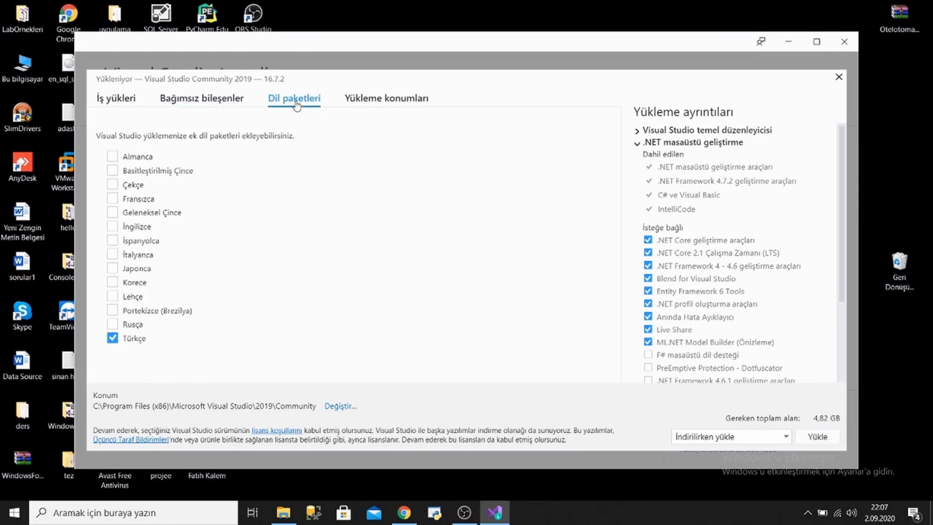
mouse_move(290, 116)
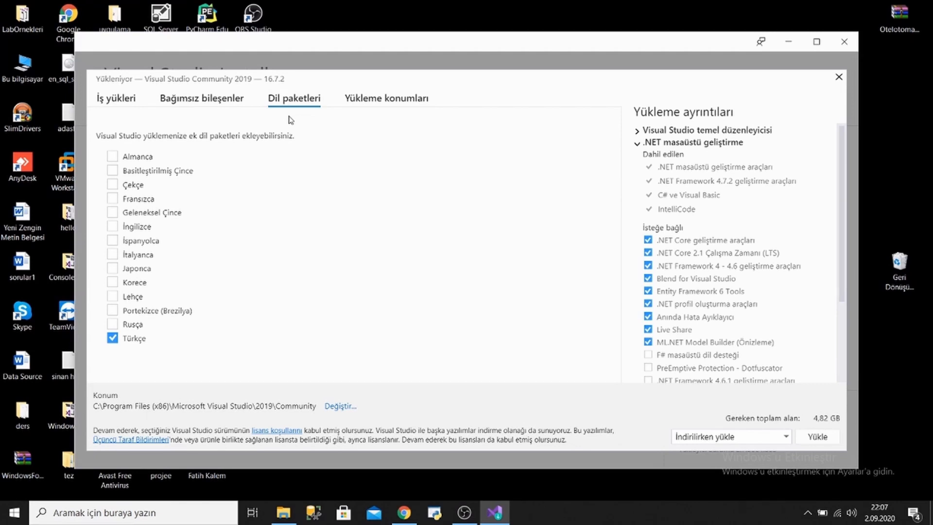
mouse_move(293, 130)
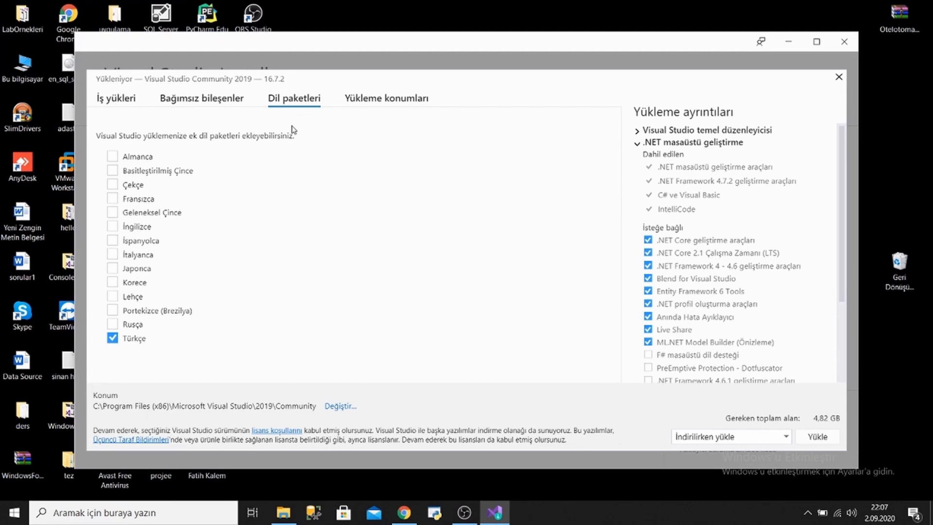
mouse_move(284, 150)
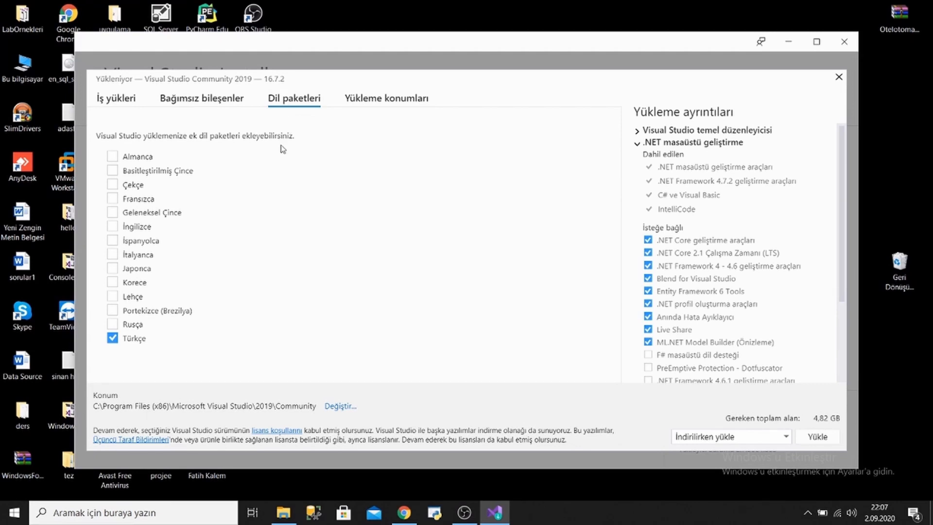
click(112, 227)
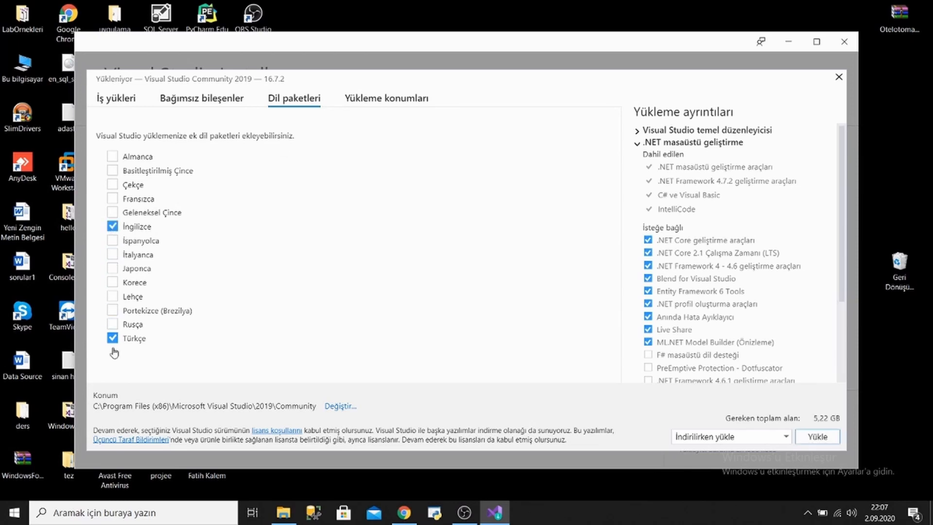
mouse_move(132, 351)
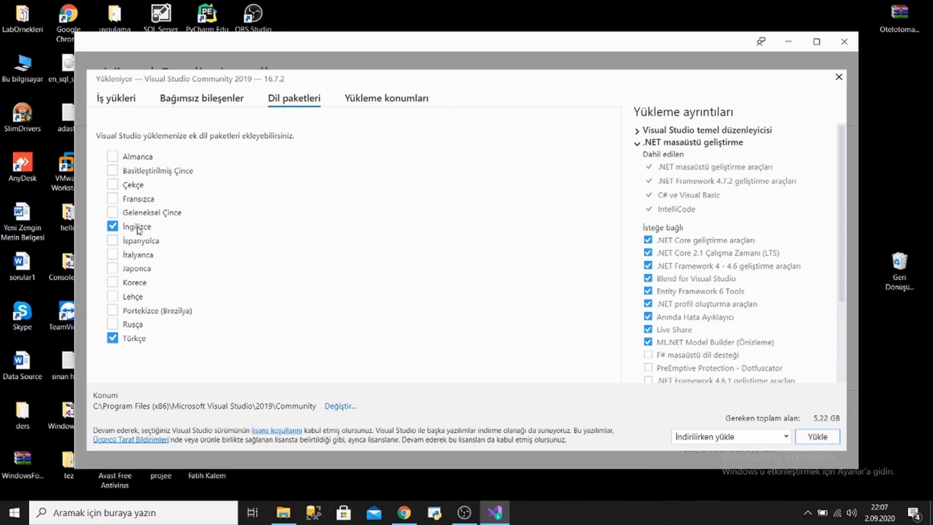
mouse_move(112, 308)
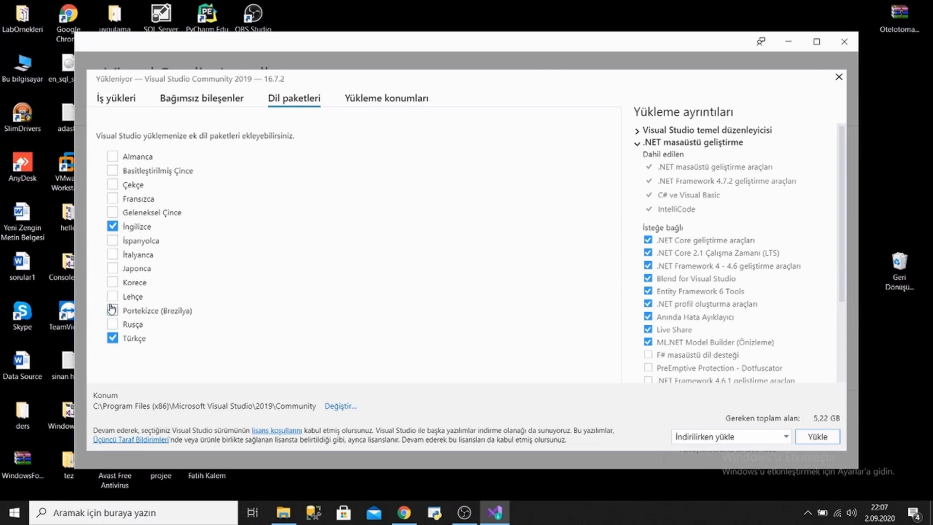
mouse_move(275, 152)
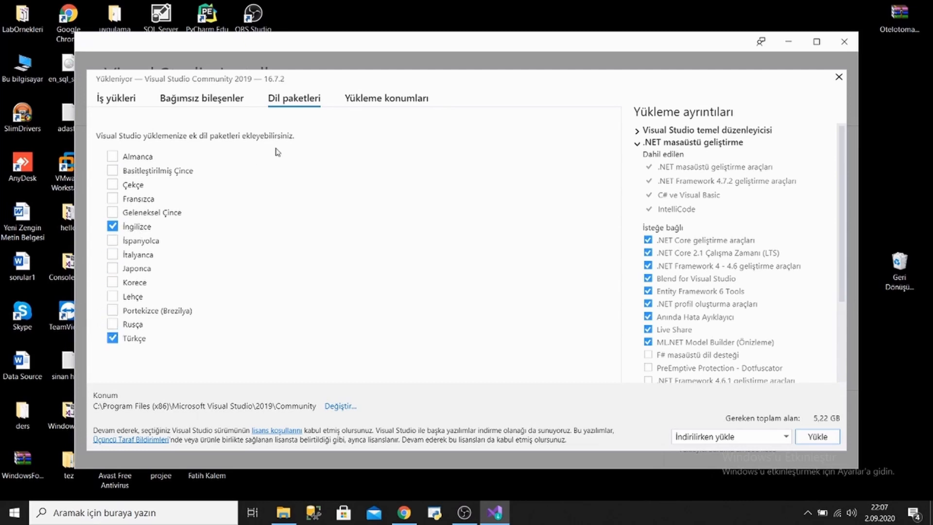
mouse_move(385, 98)
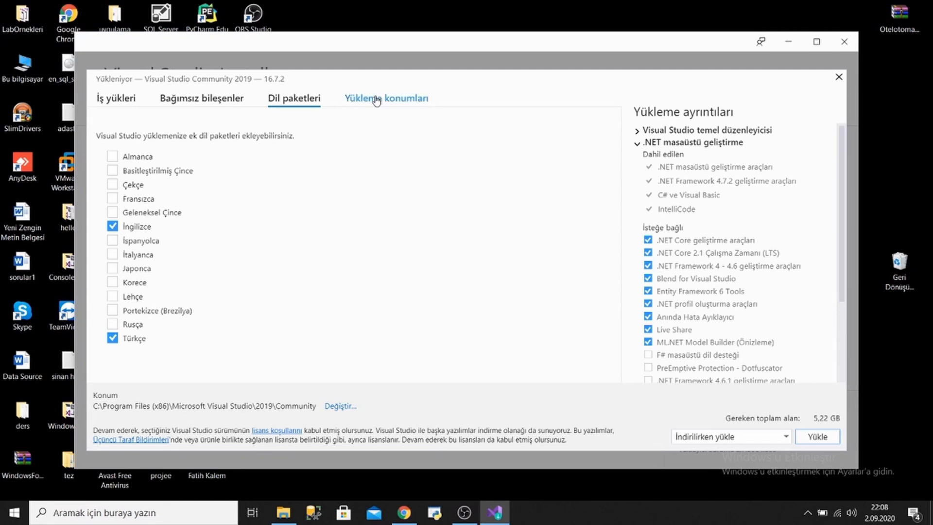
Browse for another install folder, then cancel to keep the default Community path
click(385, 97)
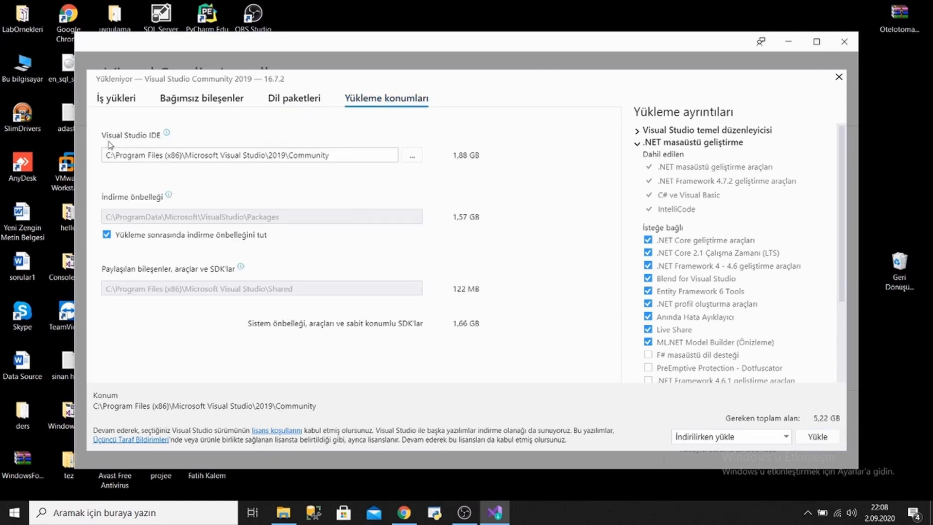
double_click(129, 135)
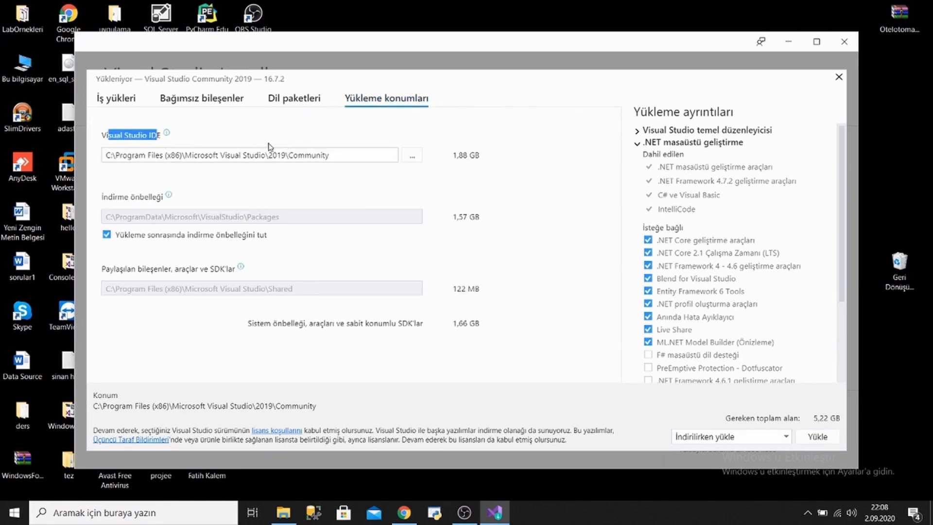
mouse_move(114, 167)
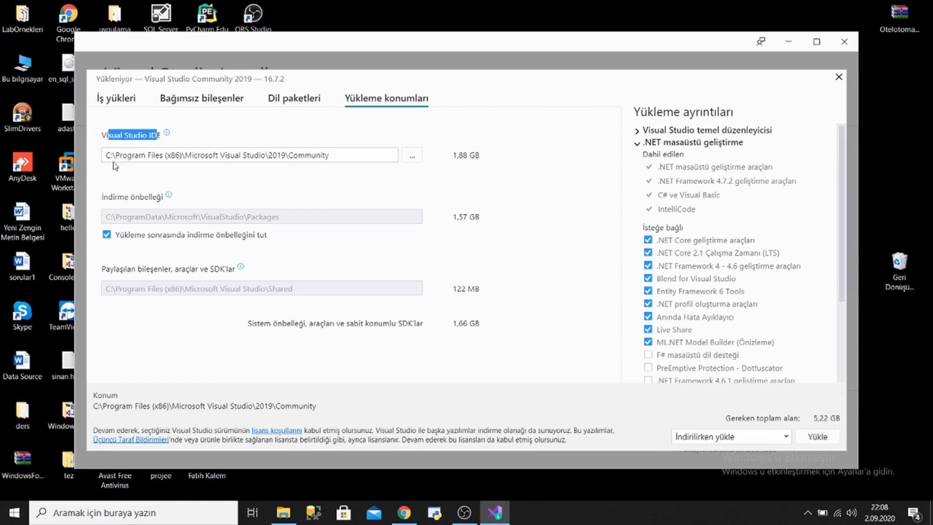
mouse_move(146, 141)
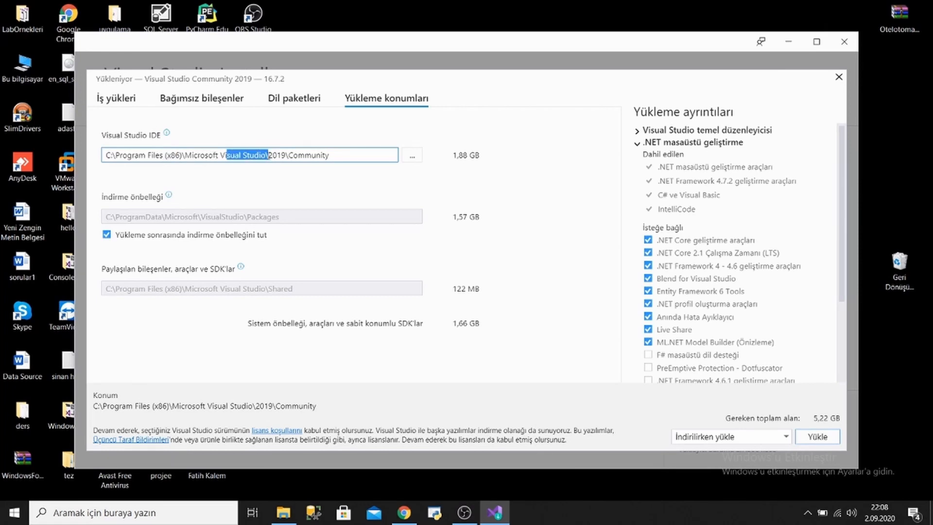
click(341, 174)
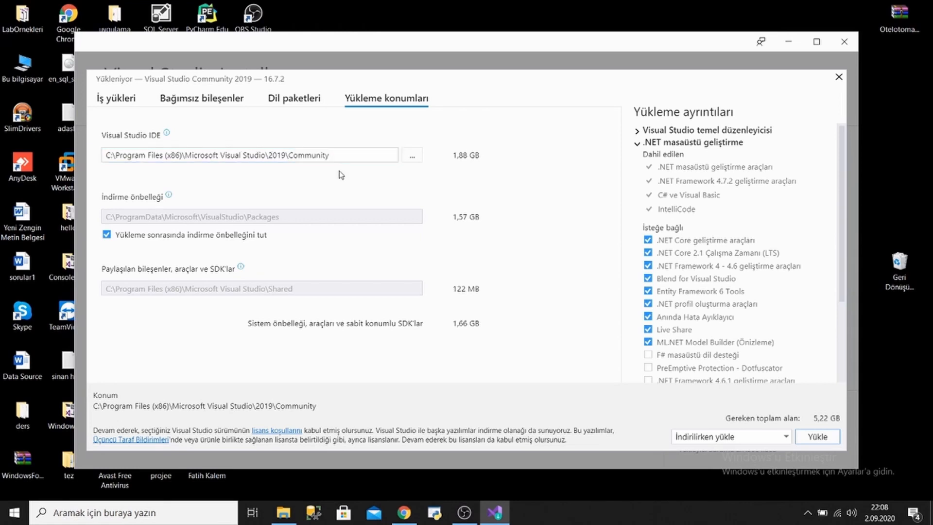
click(411, 155)
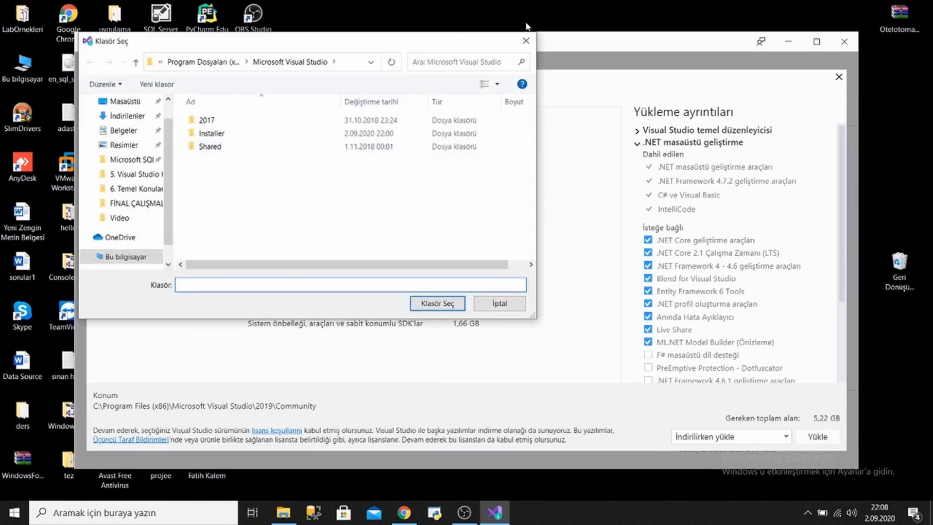
click(498, 303)
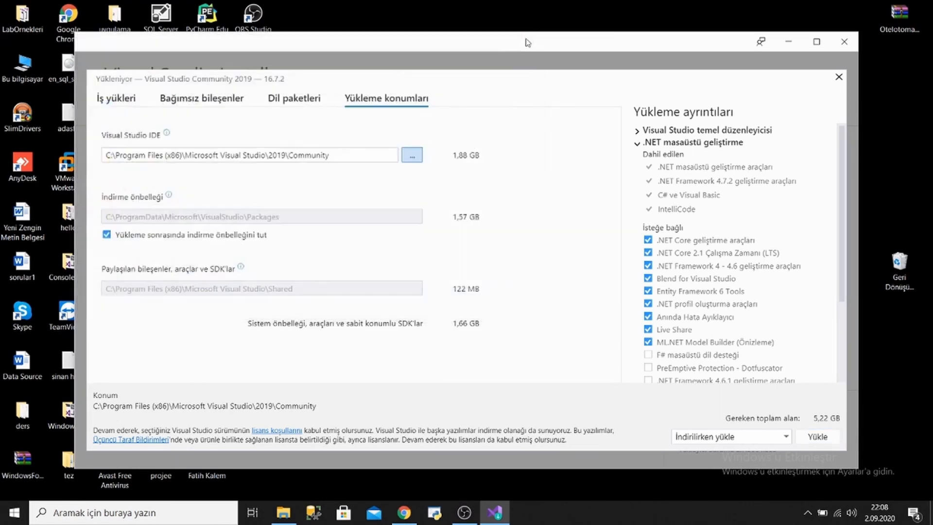
mouse_move(505, 173)
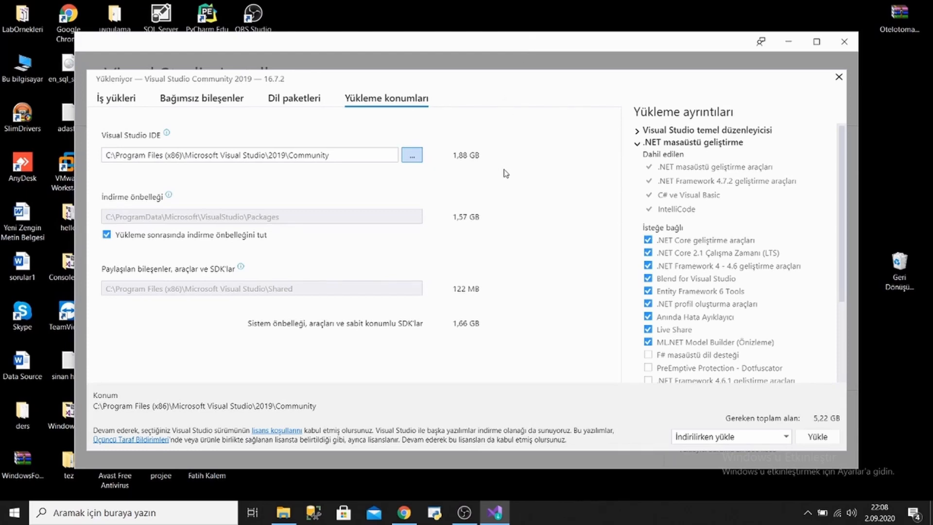
Untick and re-tick the English language pack, then return to the Workloads list
click(294, 98)
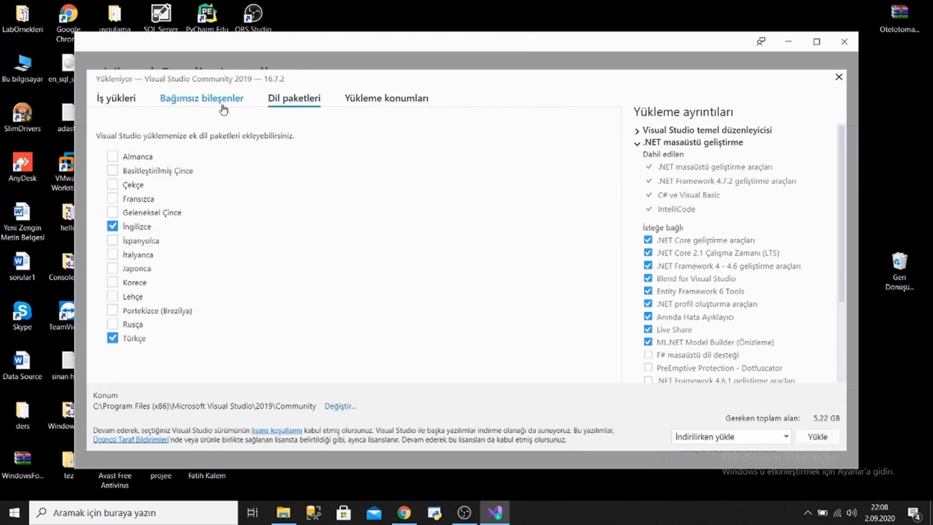
click(112, 227)
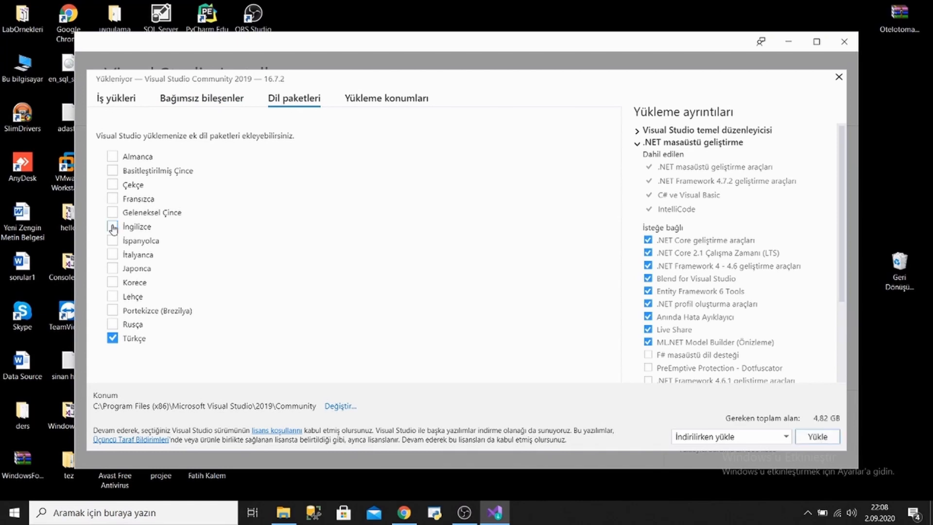
mouse_move(850, 435)
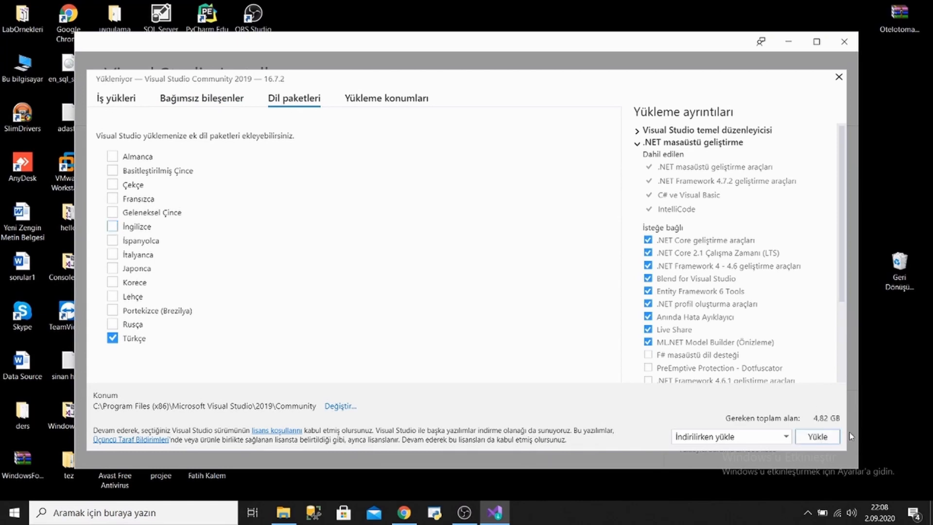
click(112, 226)
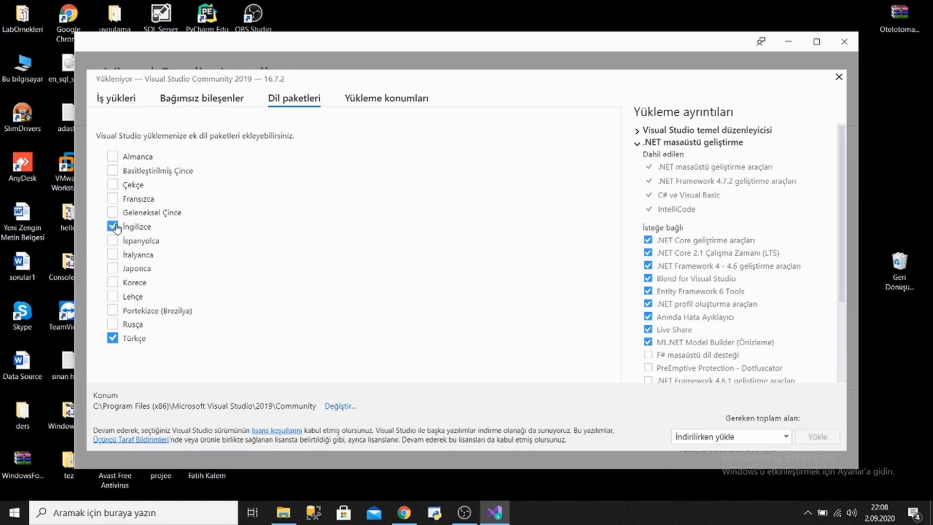
click(112, 228)
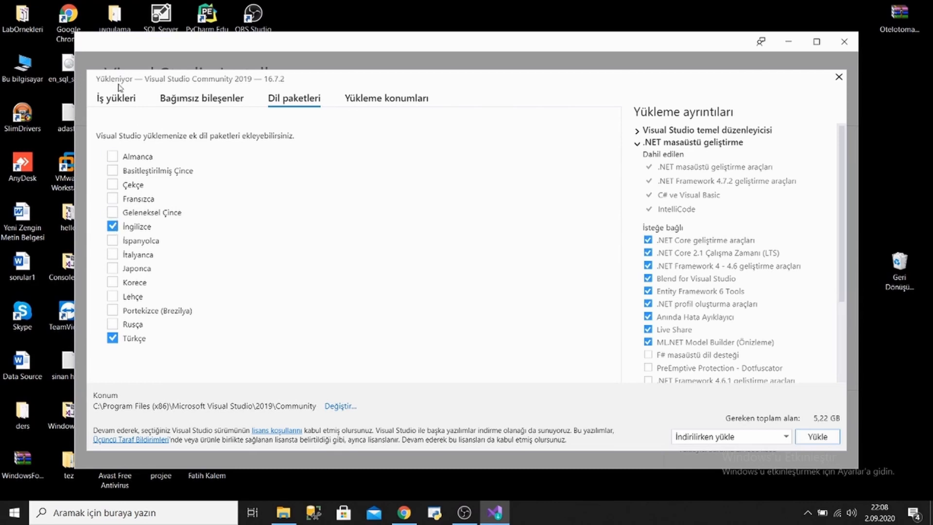
mouse_move(116, 98)
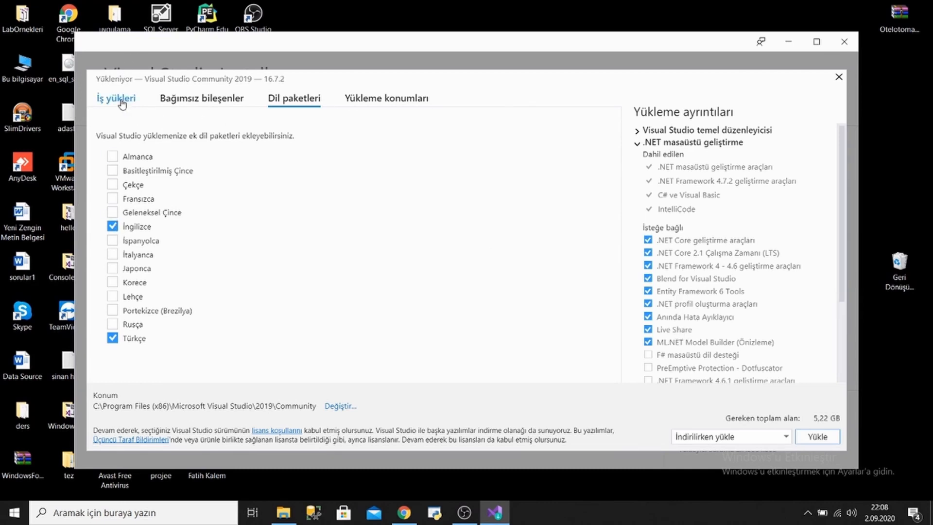
click(116, 97)
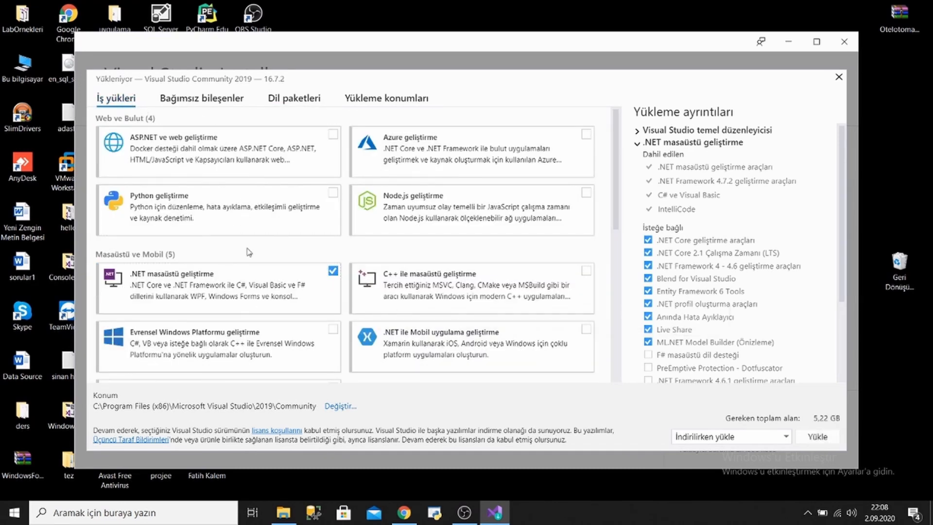
Start the Yükle installation and let it finish until the installer closes
click(816, 436)
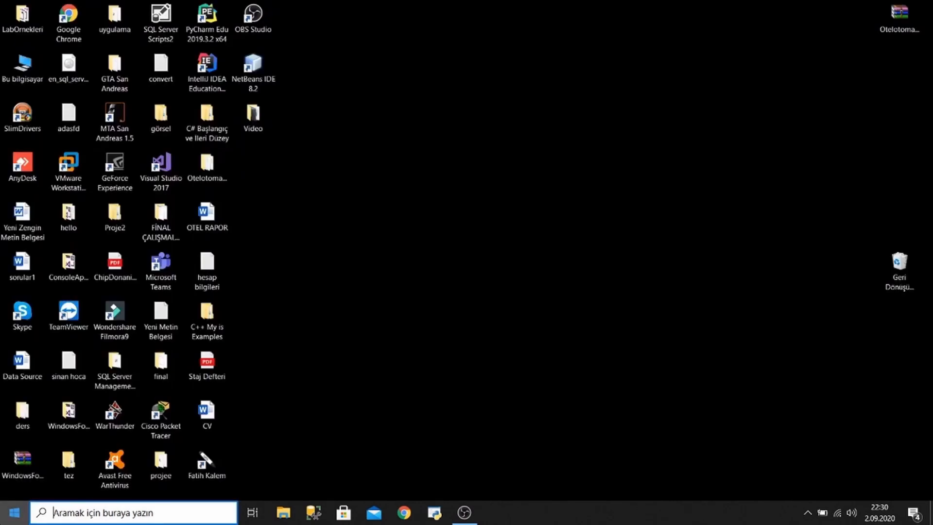
Search 'visu' in Windows, launch Visual Studio 2019 and sign in with a Microsoft account
text(visu)
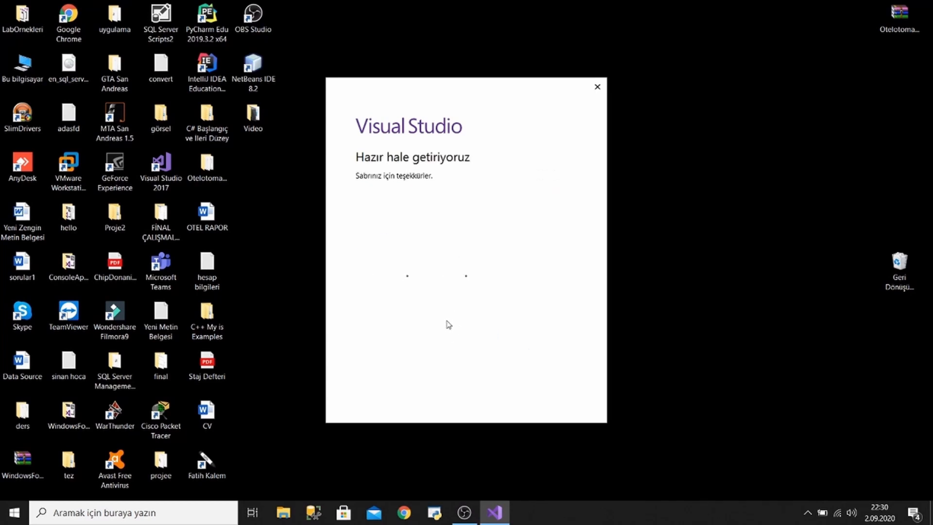
mouse_move(373, 231)
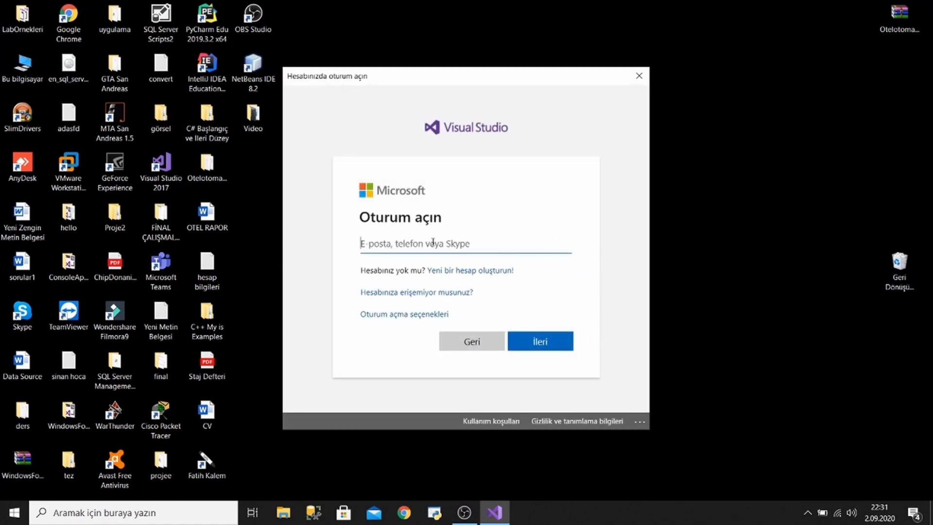
click(539, 341)
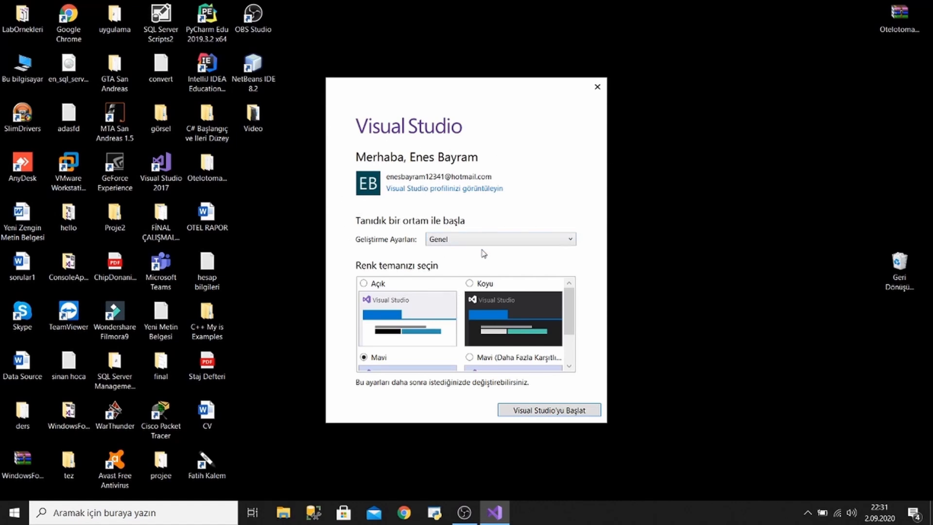
mouse_move(464, 325)
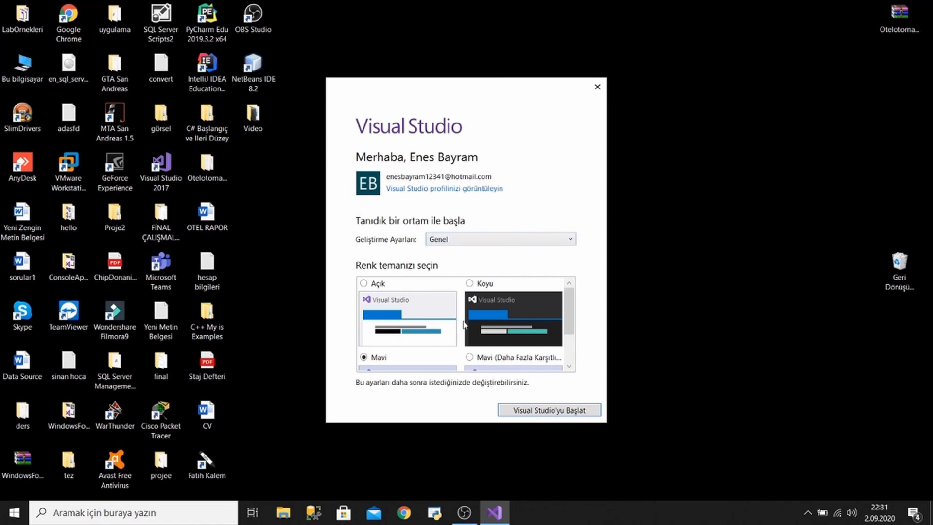
Pick the Blue (Mavi) theme, start Visual Studio and close the connection error with TAMAM
click(363, 282)
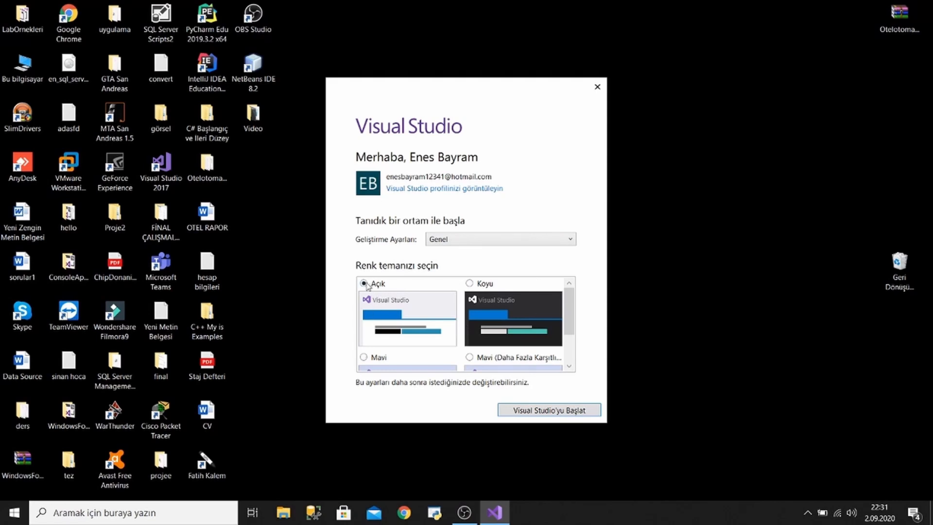
scroll(down, 3)
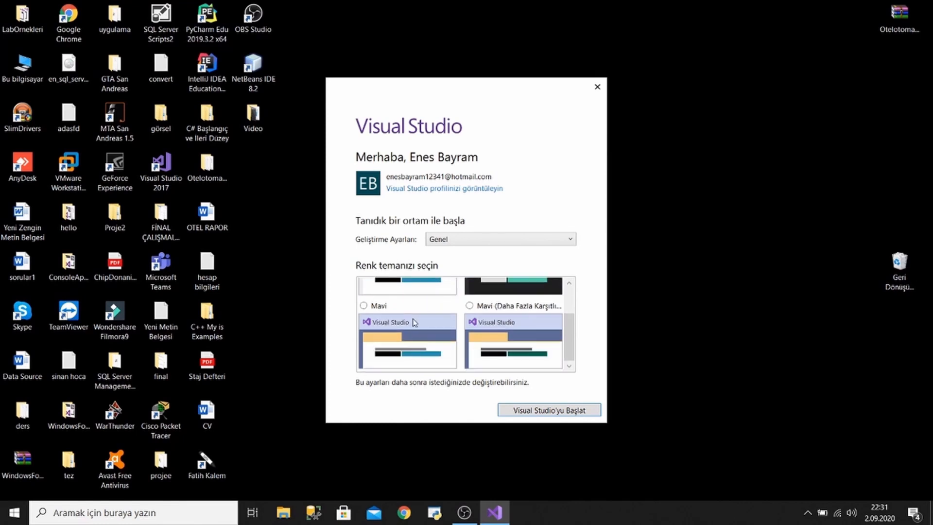
click(364, 305)
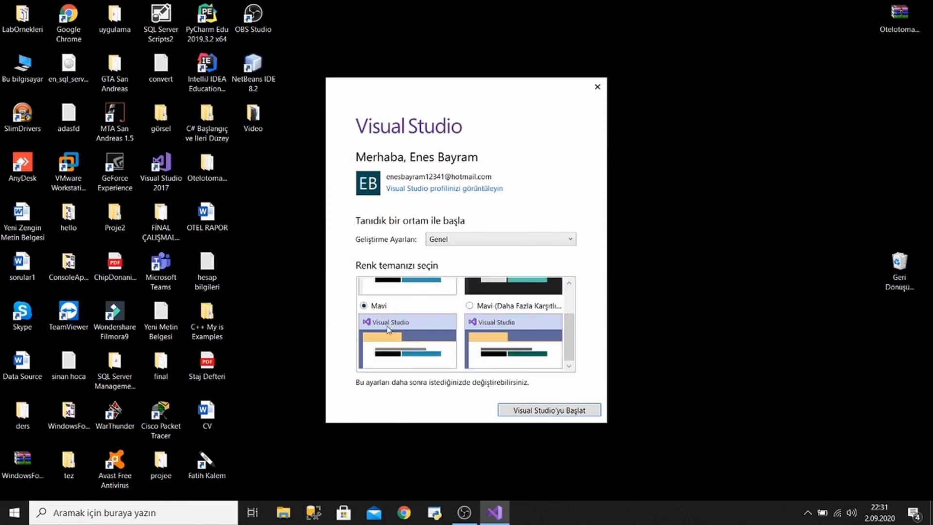
mouse_move(541, 409)
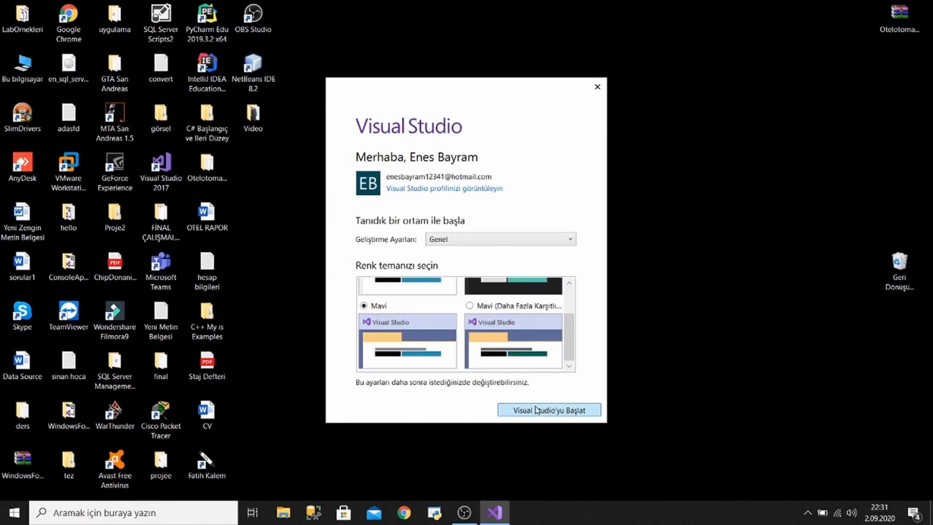
click(548, 409)
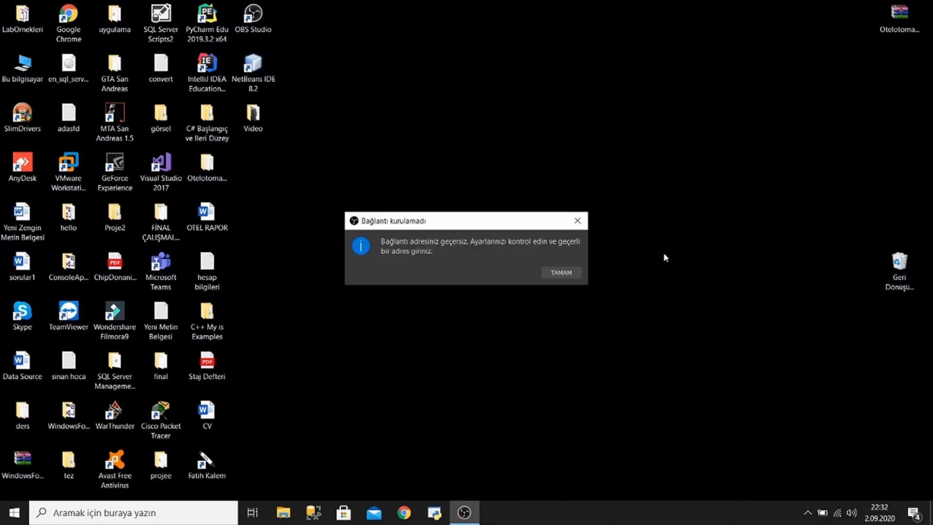
click(559, 273)
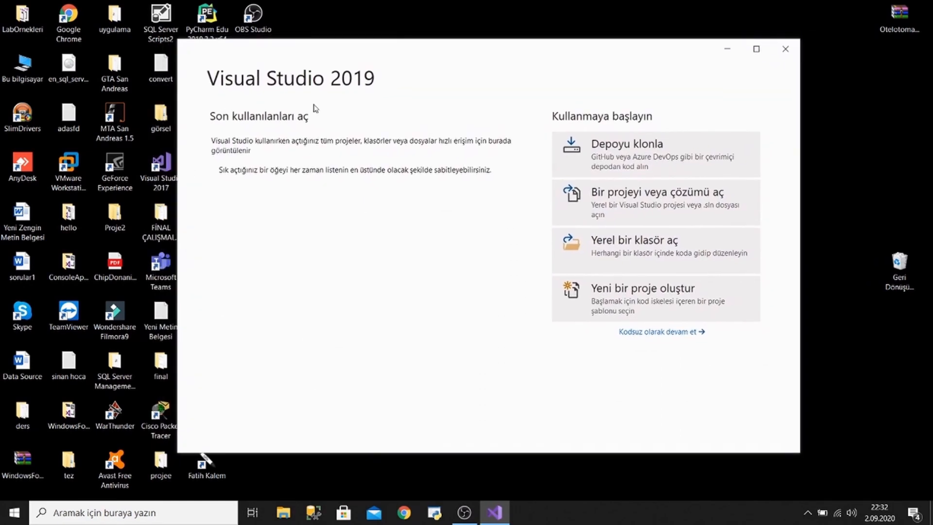
mouse_move(595, 292)
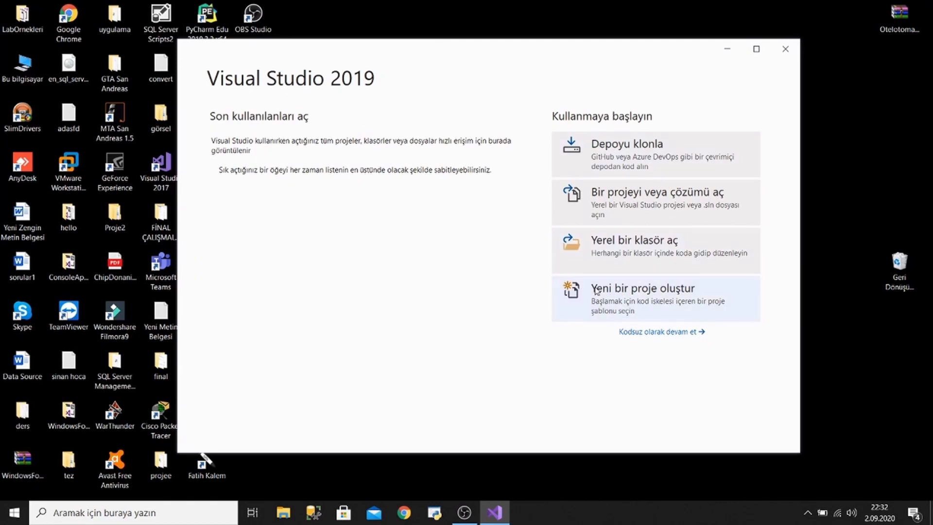
mouse_move(481, 314)
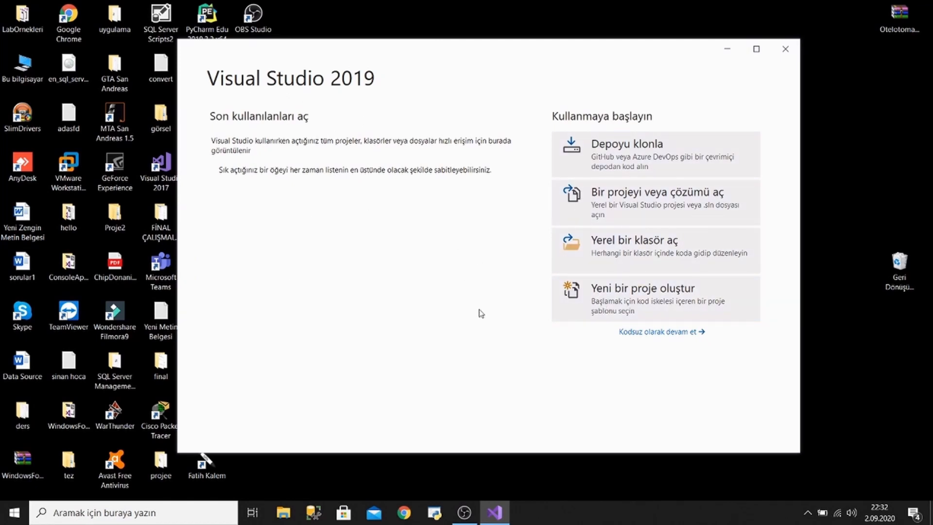
Start a new project from the start window and focus the template search box
click(642, 293)
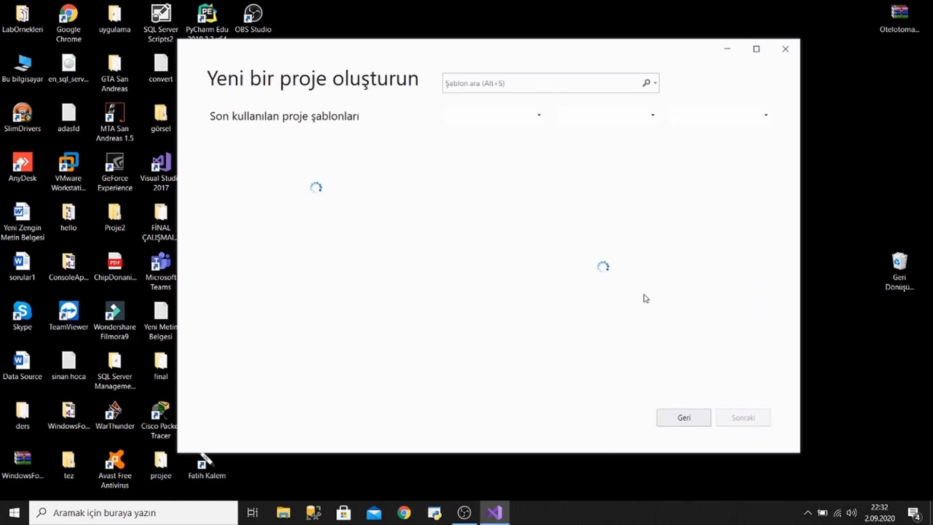
mouse_move(635, 323)
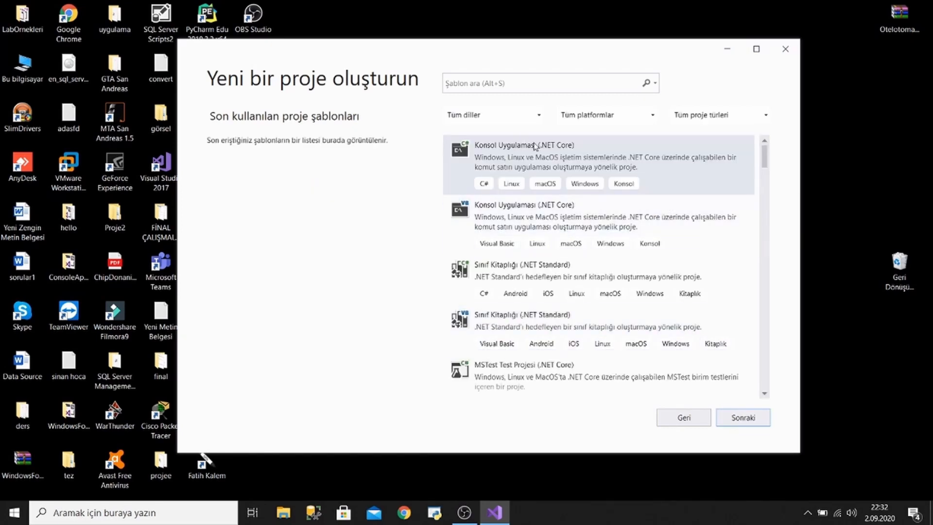
mouse_move(518, 173)
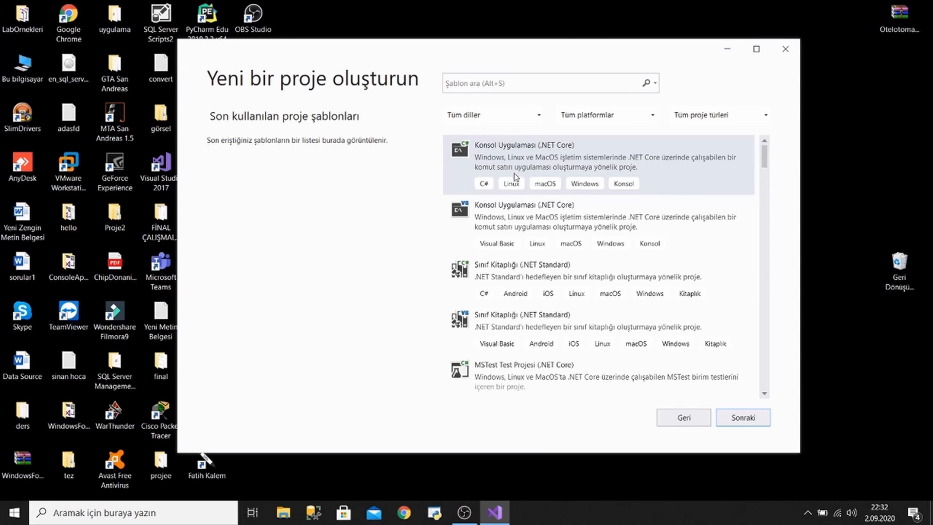
click(491, 114)
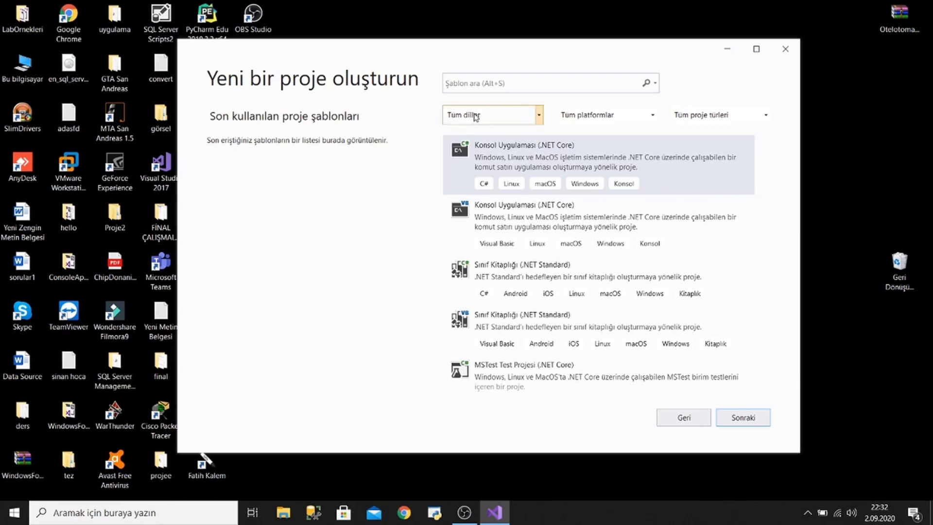
click(544, 84)
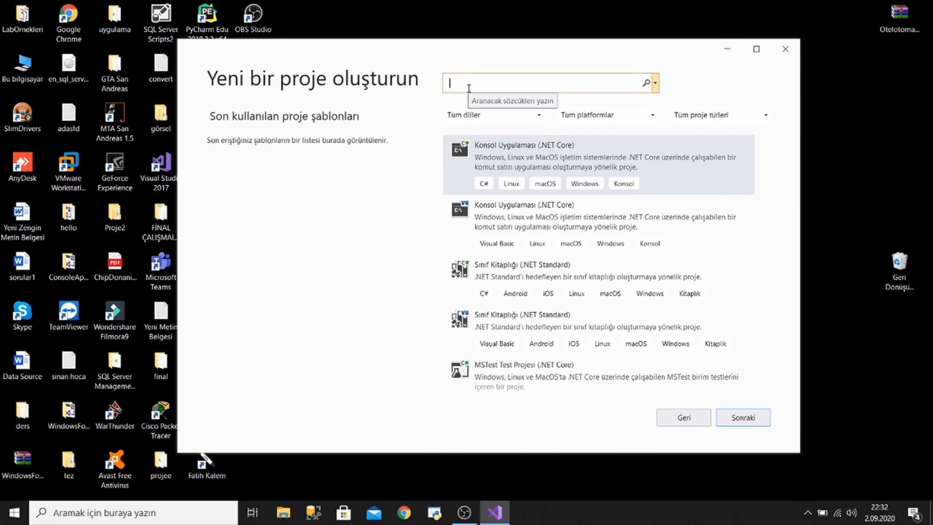
Search templates for 'console.app' and choose Console App (.NET Framework) for C#
text(cd)
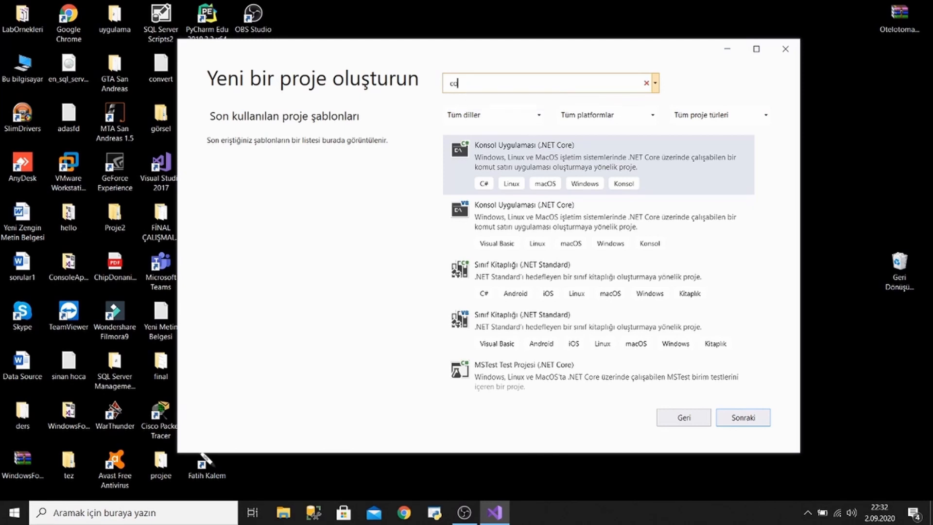
text(console)
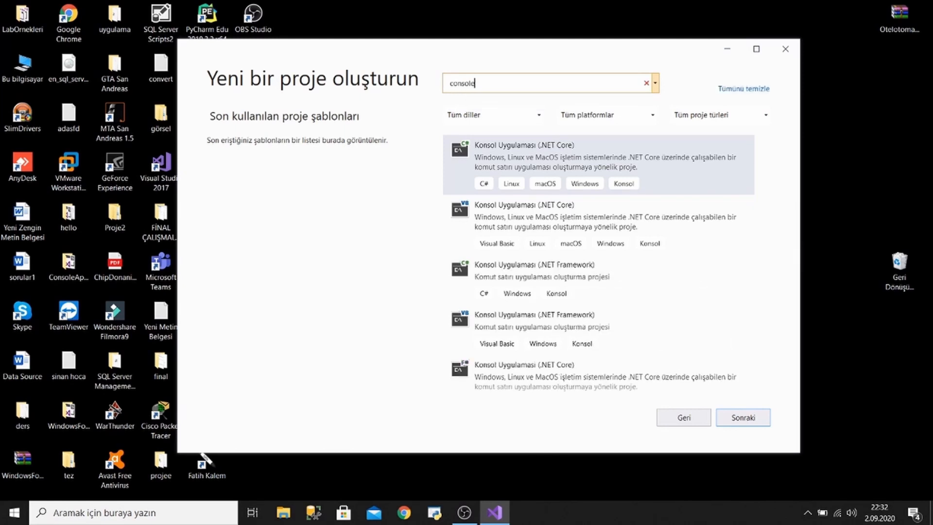
text(.app)
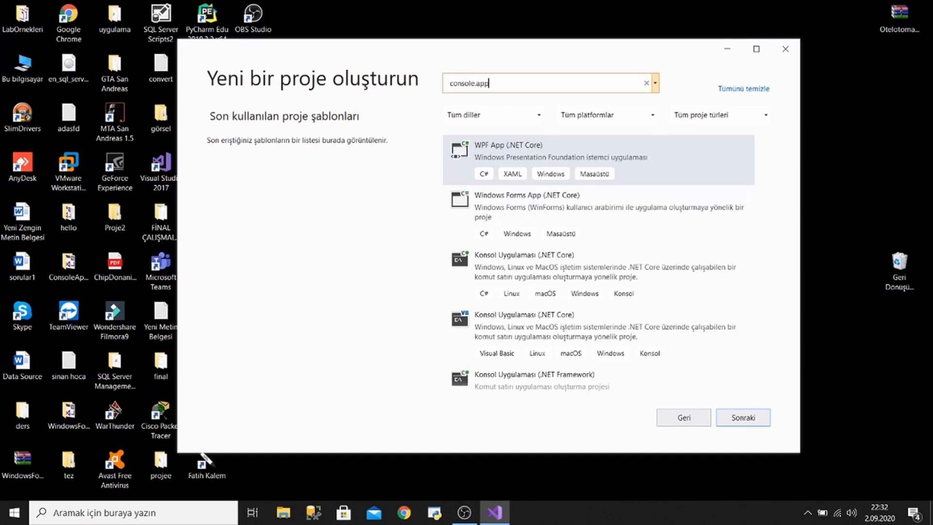
scroll(down, 3)
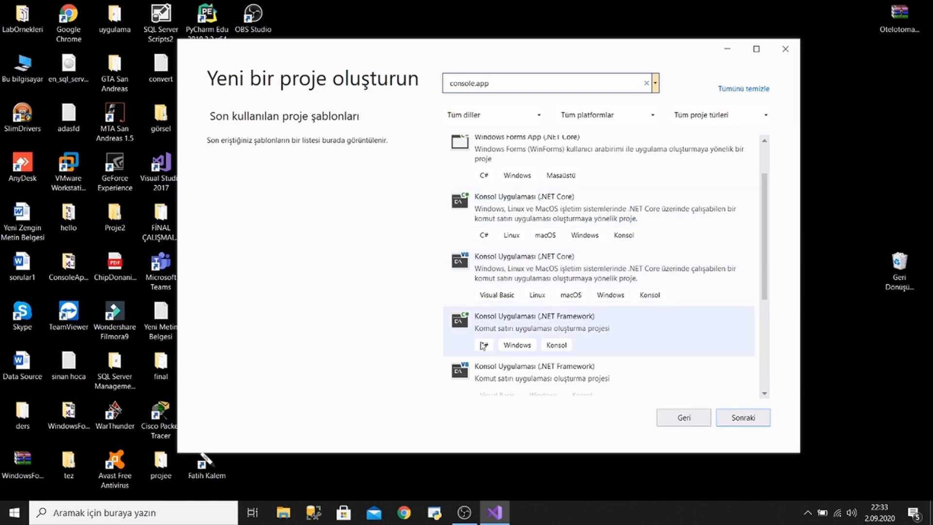
mouse_move(546, 326)
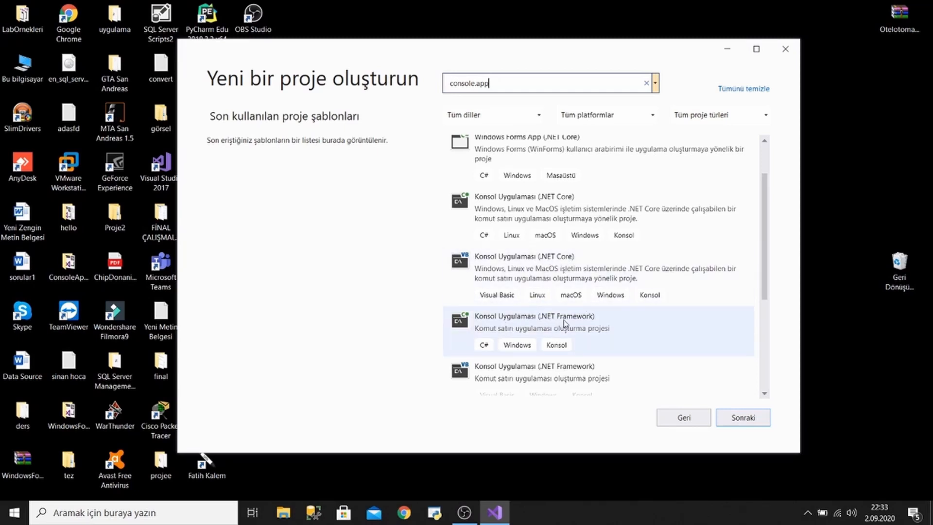
mouse_move(486, 345)
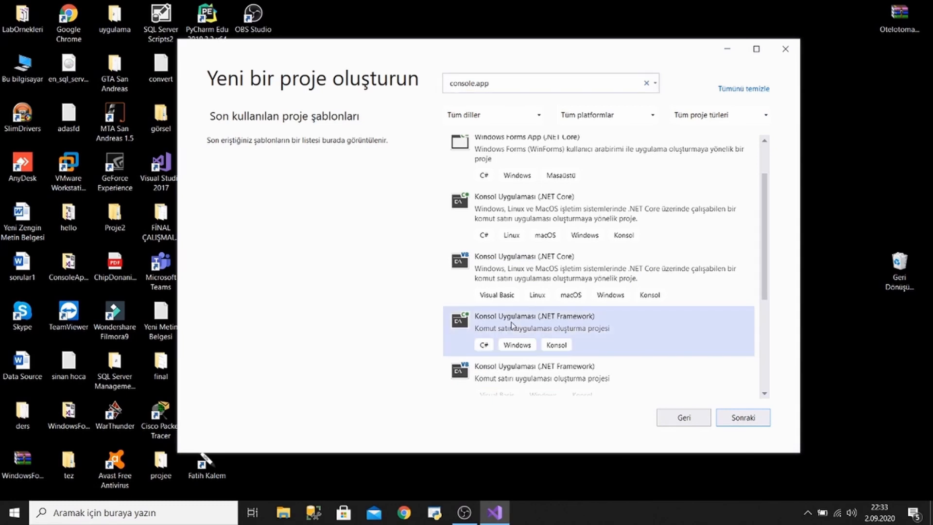
click(742, 417)
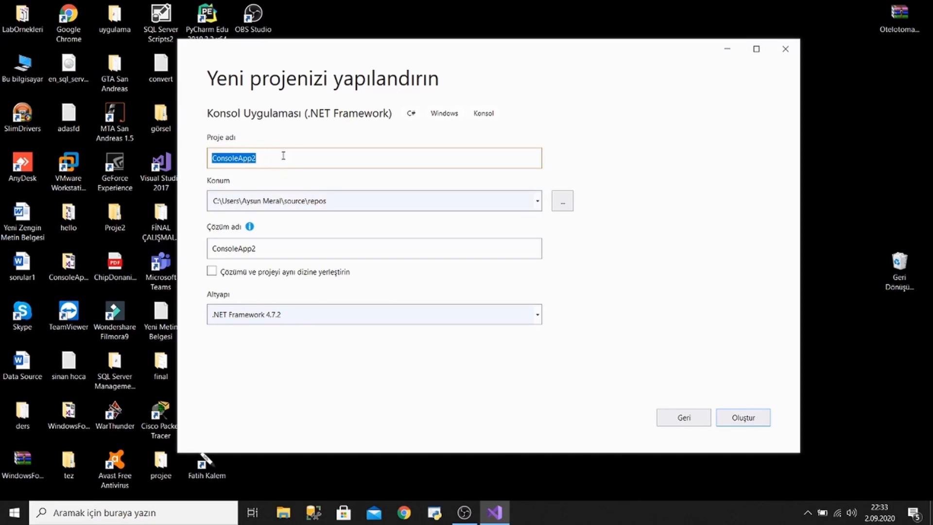
click(561, 200)
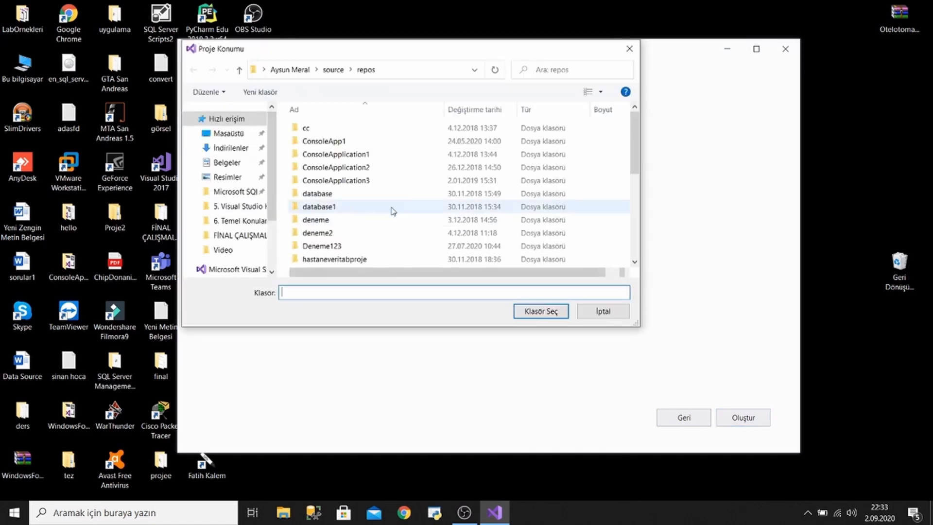
scroll(down, 3)
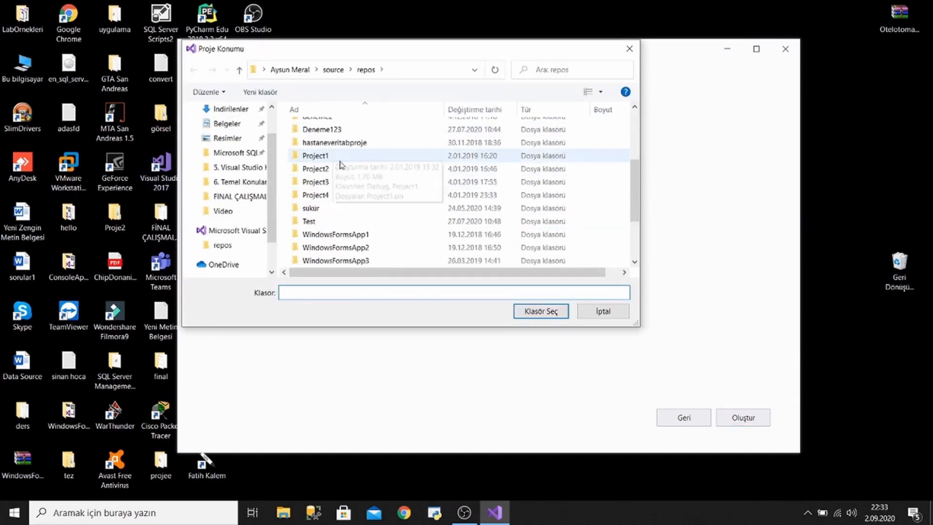
scroll(down, 3)
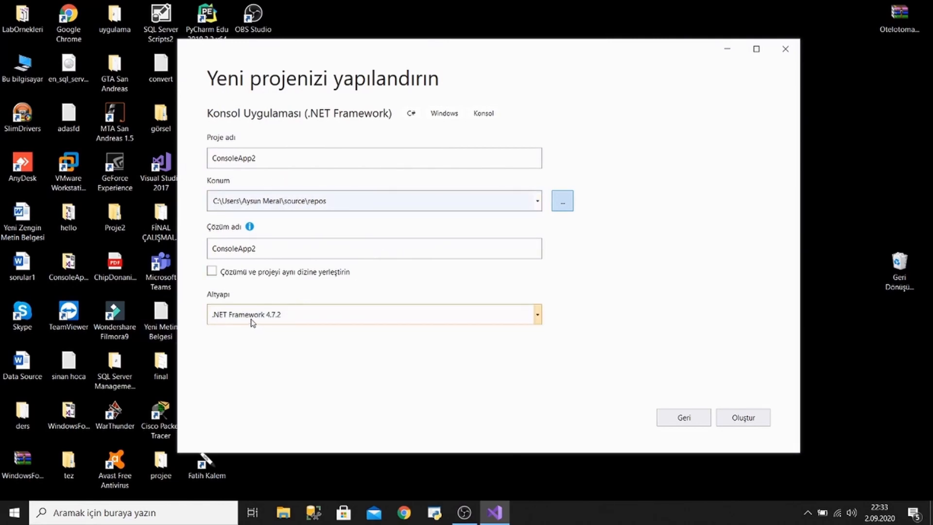
click(534, 314)
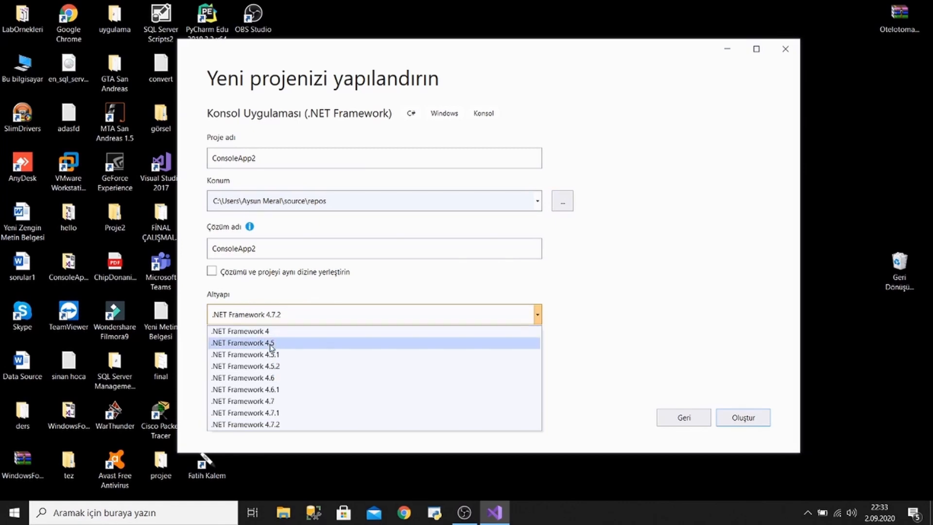
mouse_move(291, 424)
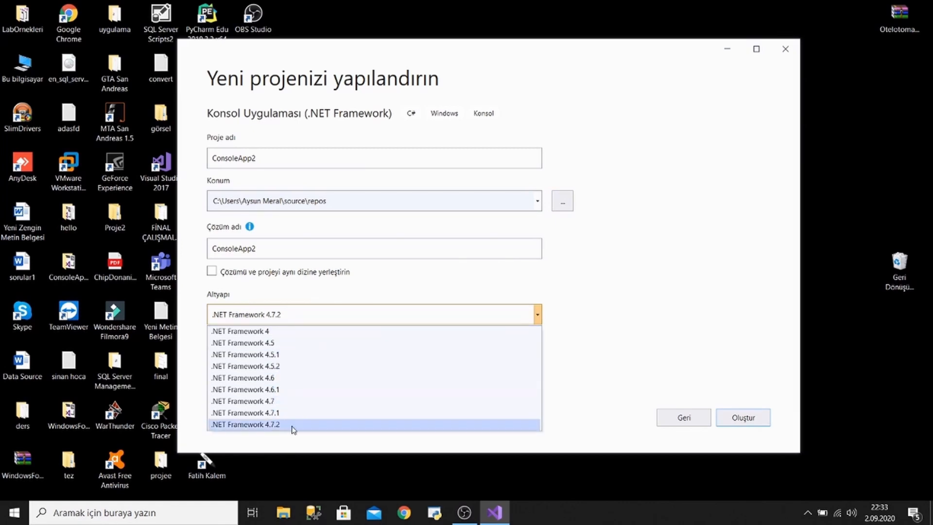
mouse_move(277, 400)
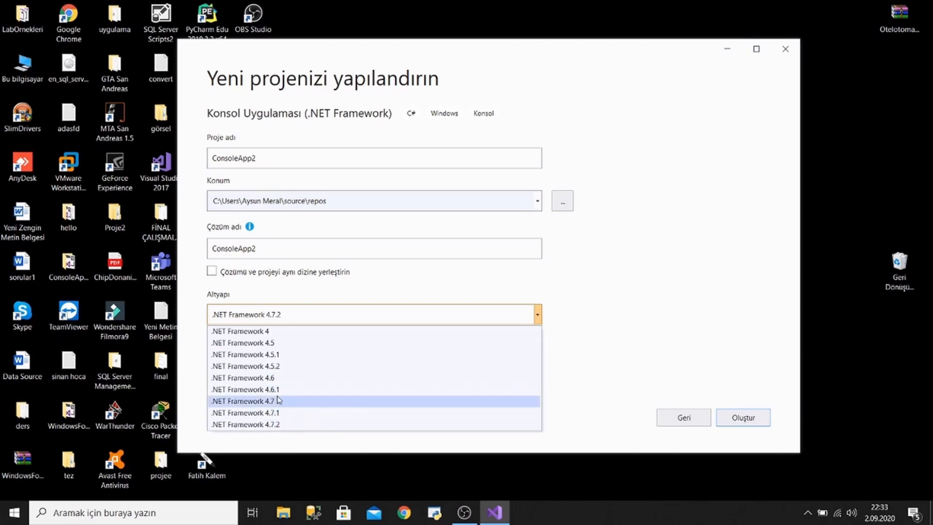
mouse_move(256, 377)
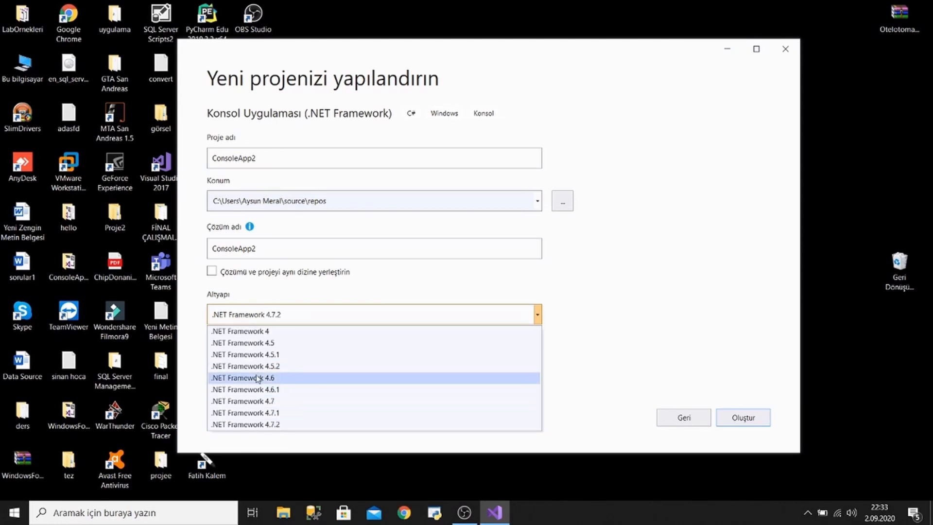
mouse_move(284, 424)
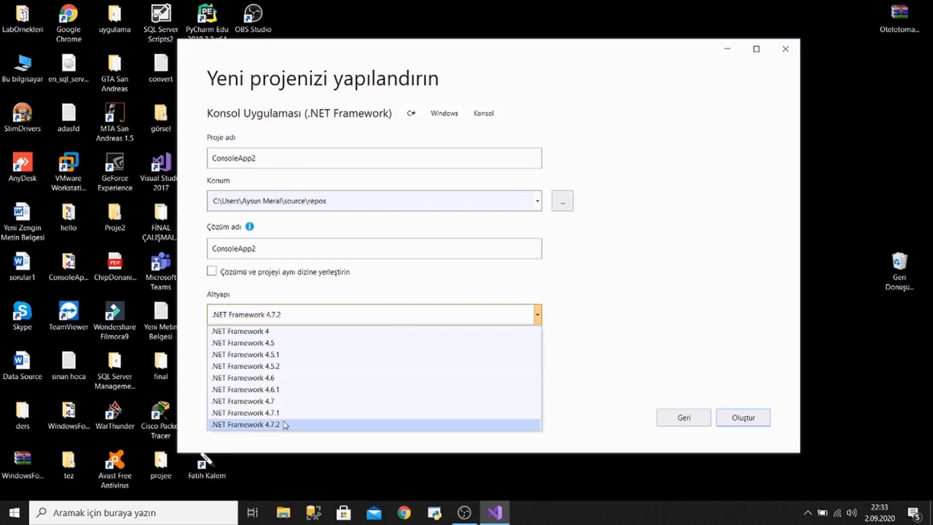
mouse_move(283, 400)
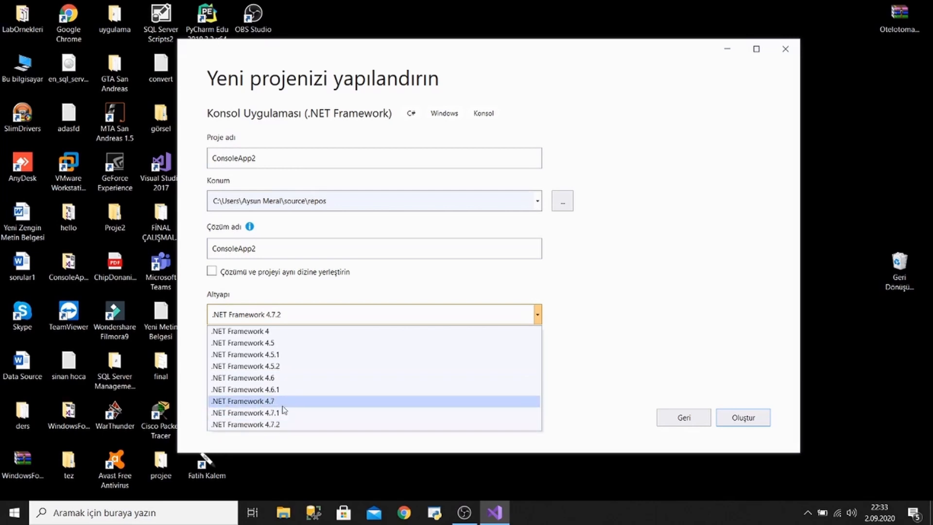
mouse_move(272, 378)
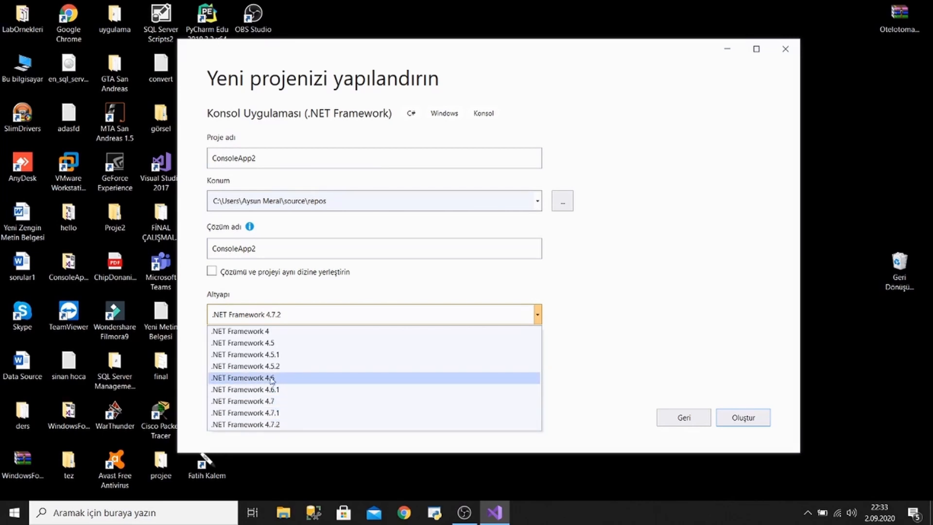
mouse_move(271, 403)
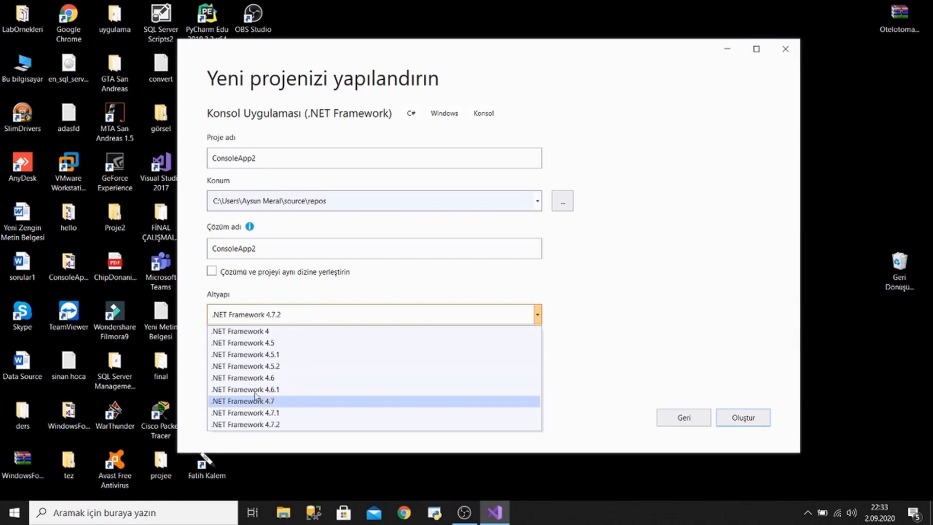
mouse_move(255, 389)
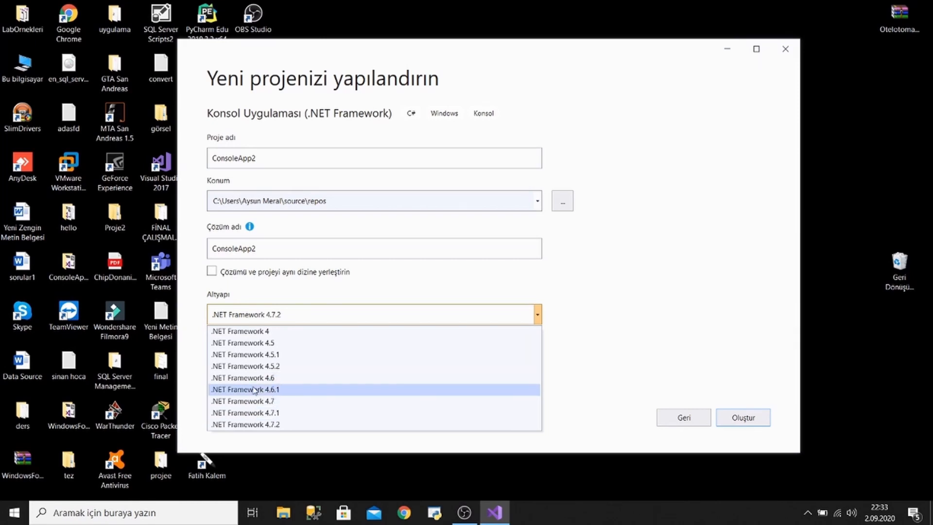
mouse_move(245, 377)
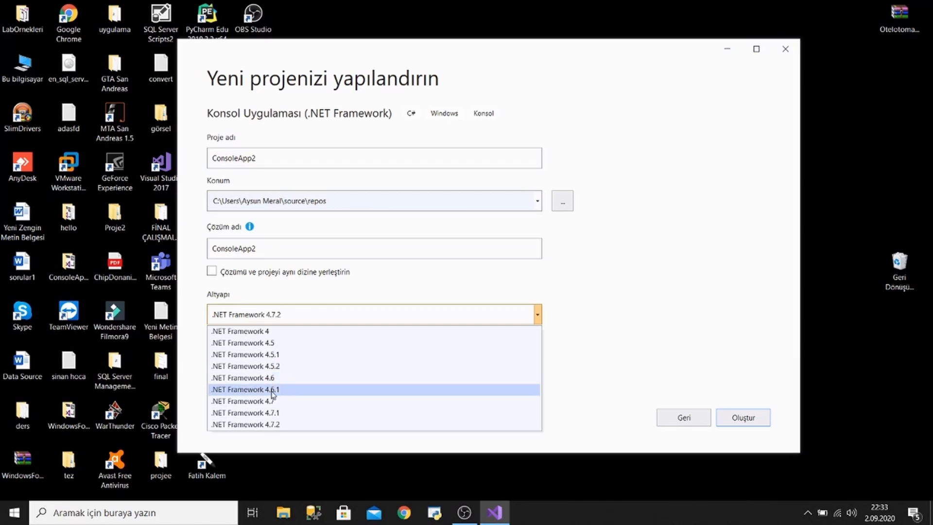
mouse_move(271, 378)
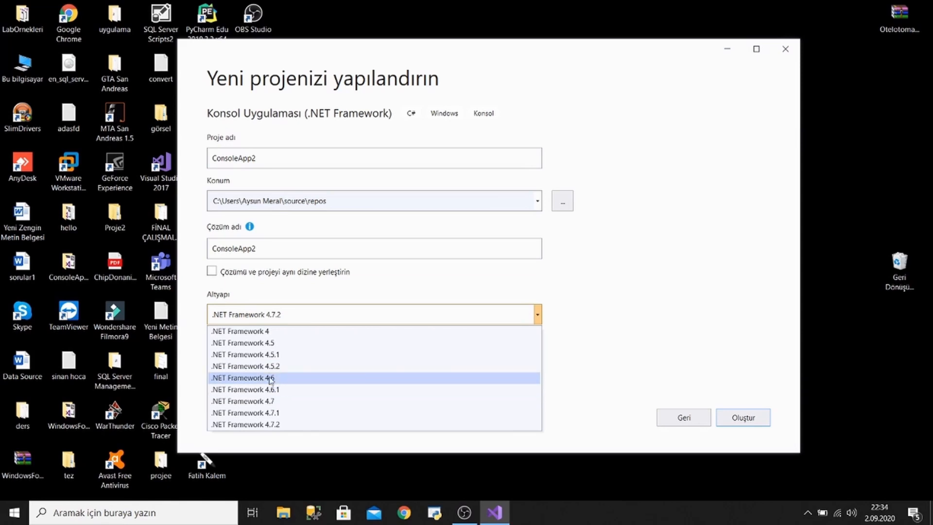
mouse_move(268, 386)
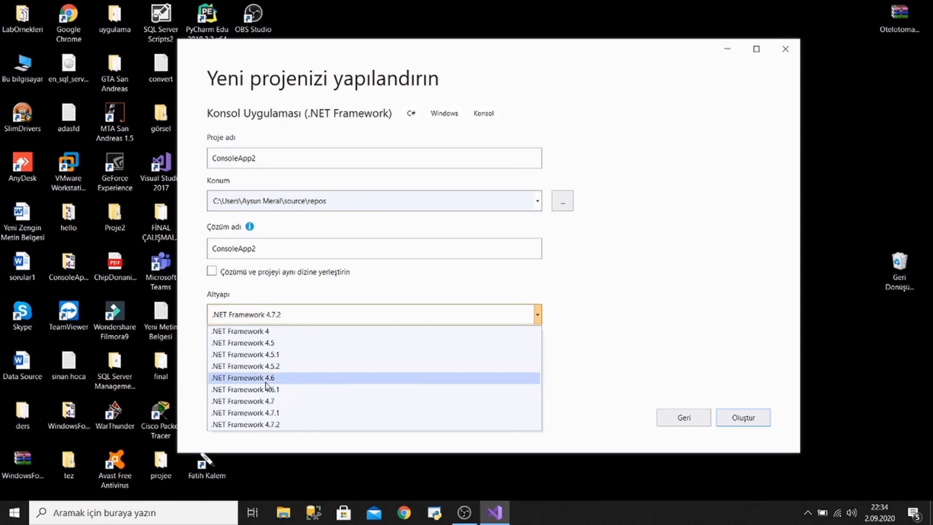
mouse_move(271, 384)
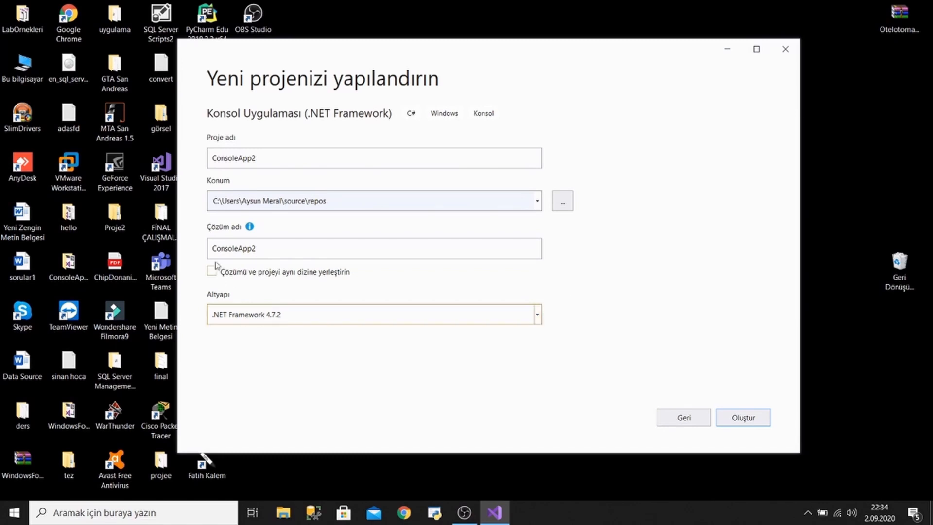
mouse_move(303, 172)
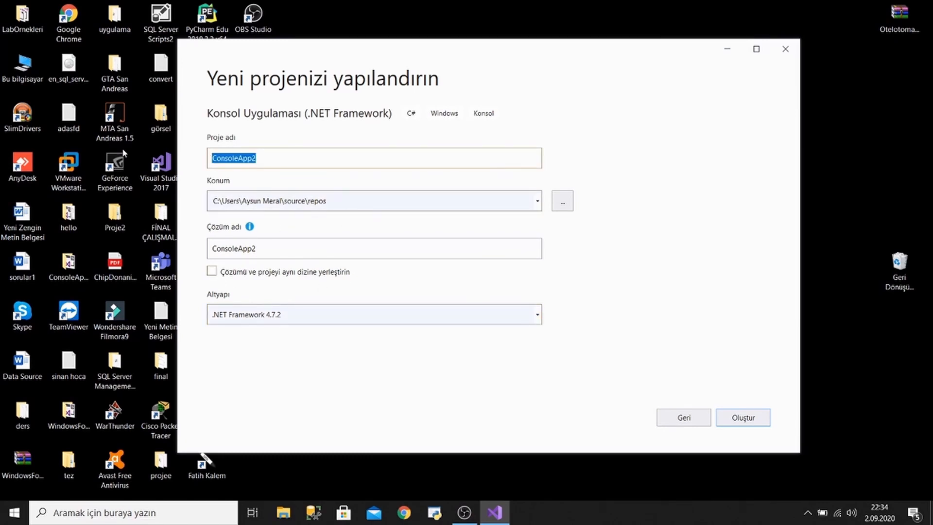
Enter 'Giris' as the project name and create the project
text(Giris)
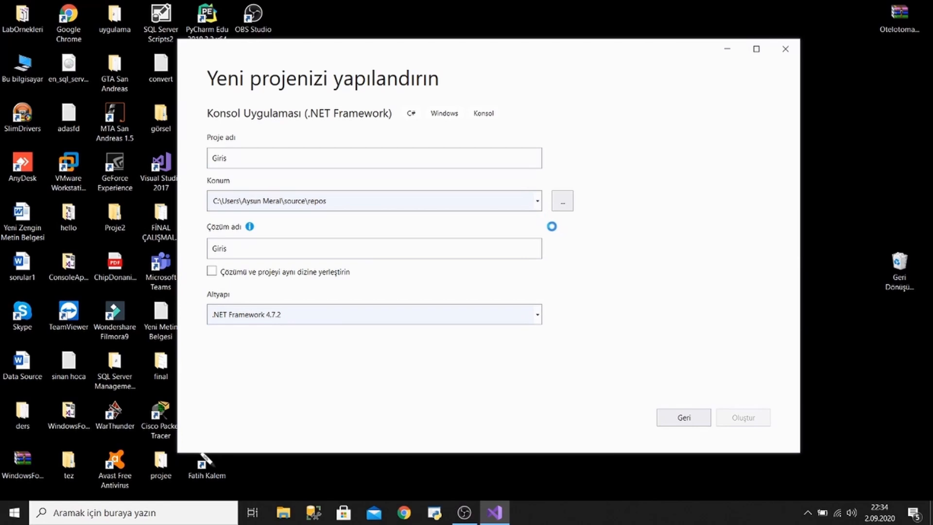
click(741, 417)
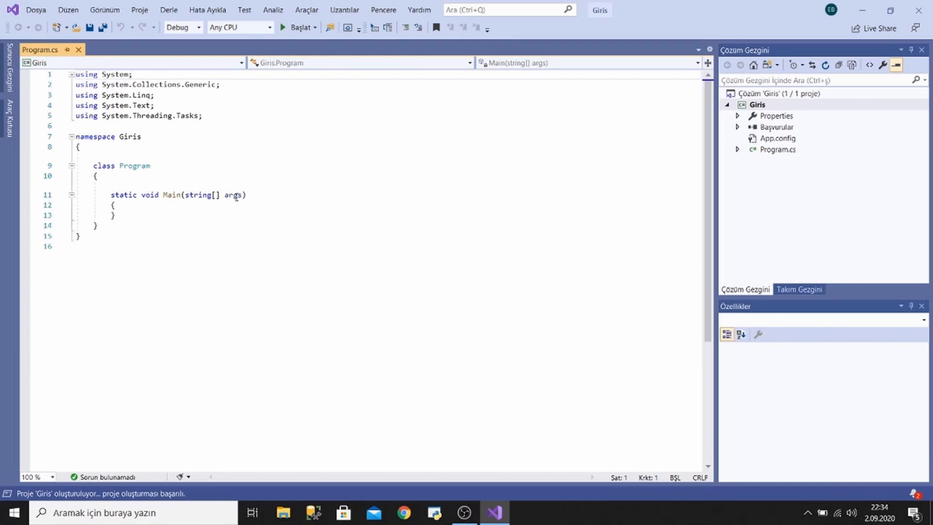
mouse_move(103, 191)
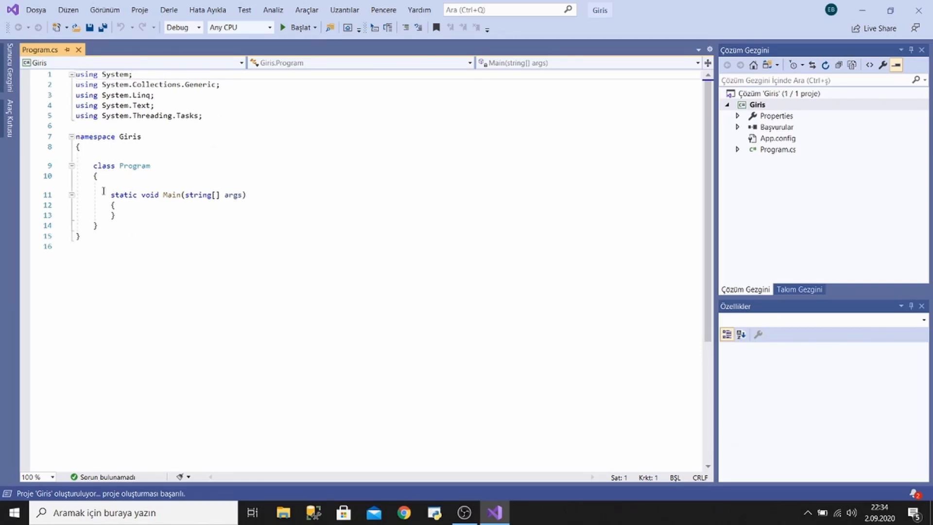
Click in the Program.cs editor once the Giris project finishes loading
click(277, 244)
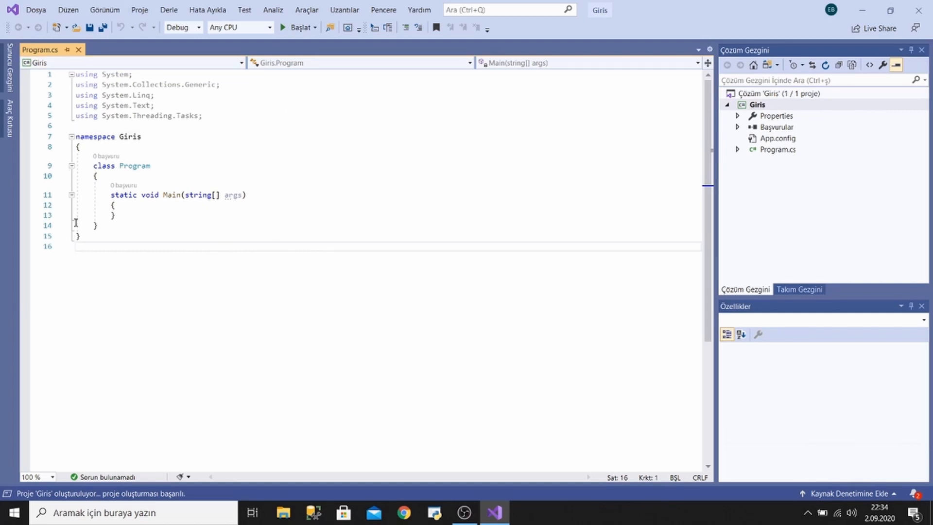
mouse_move(157, 228)
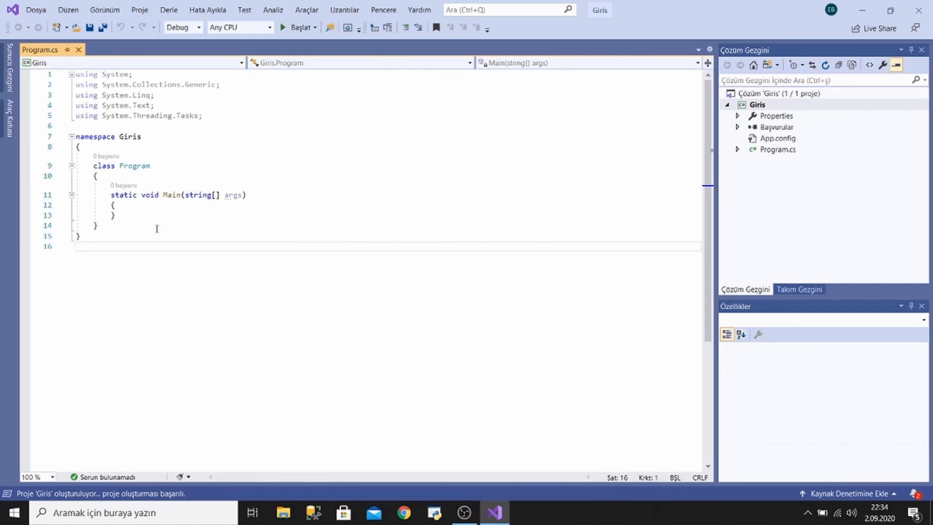
mouse_move(125, 237)
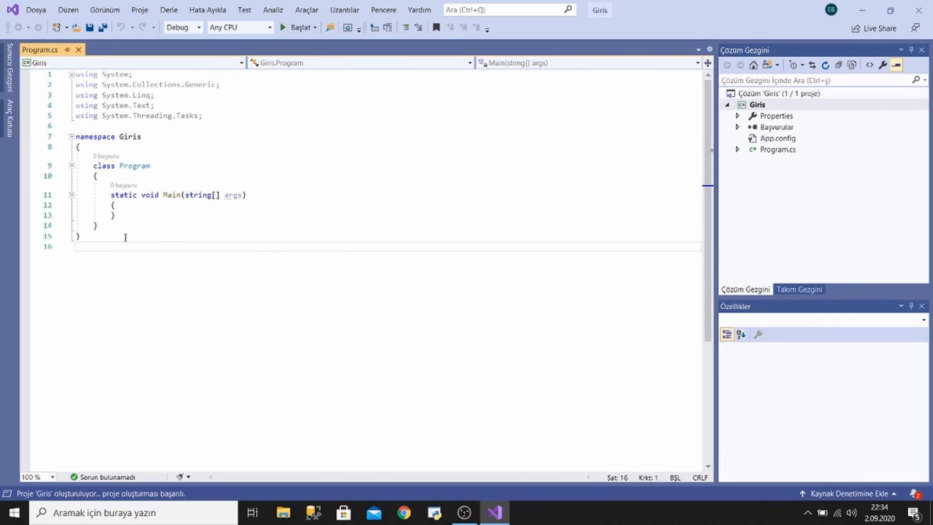